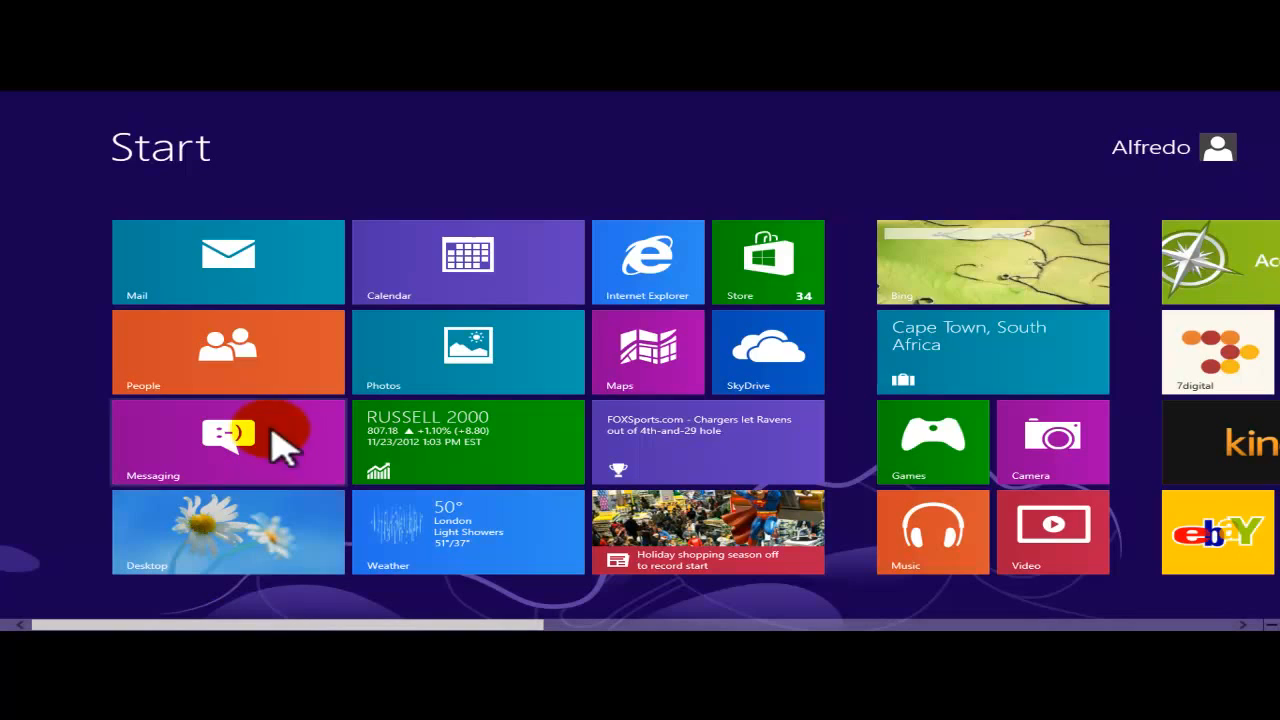
mouse_move(355, 180)
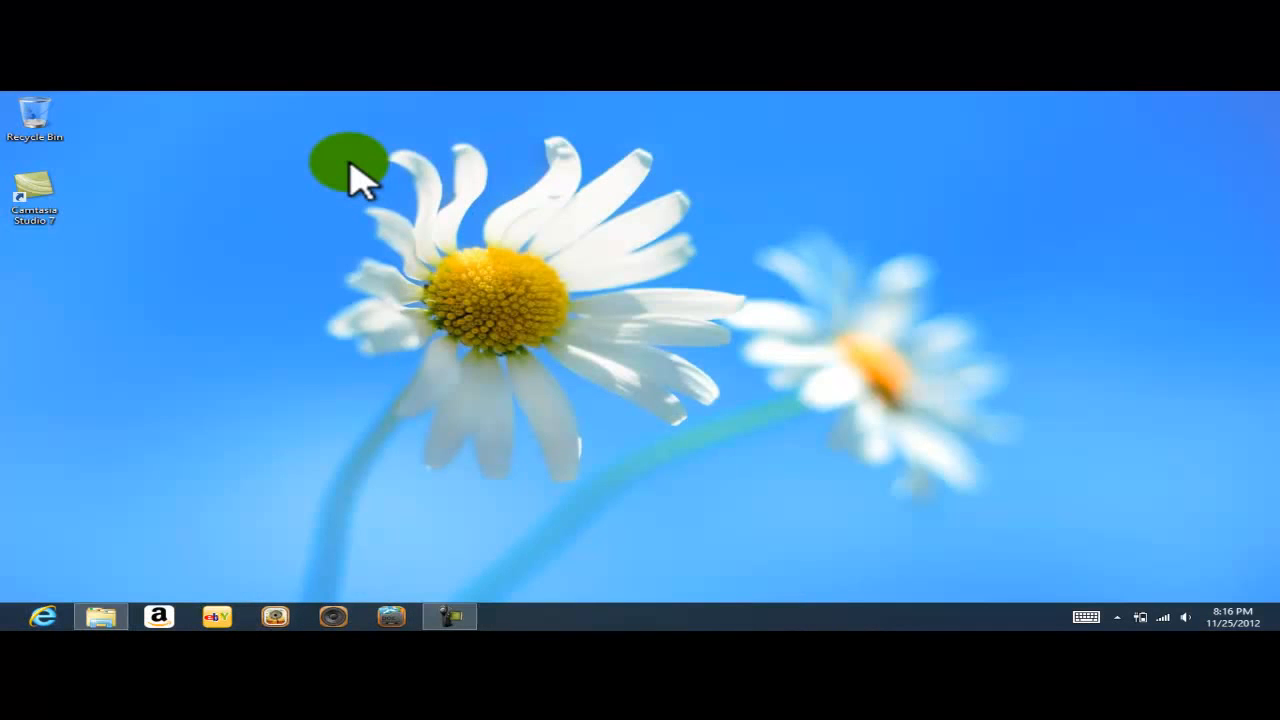
mouse_move(455, 335)
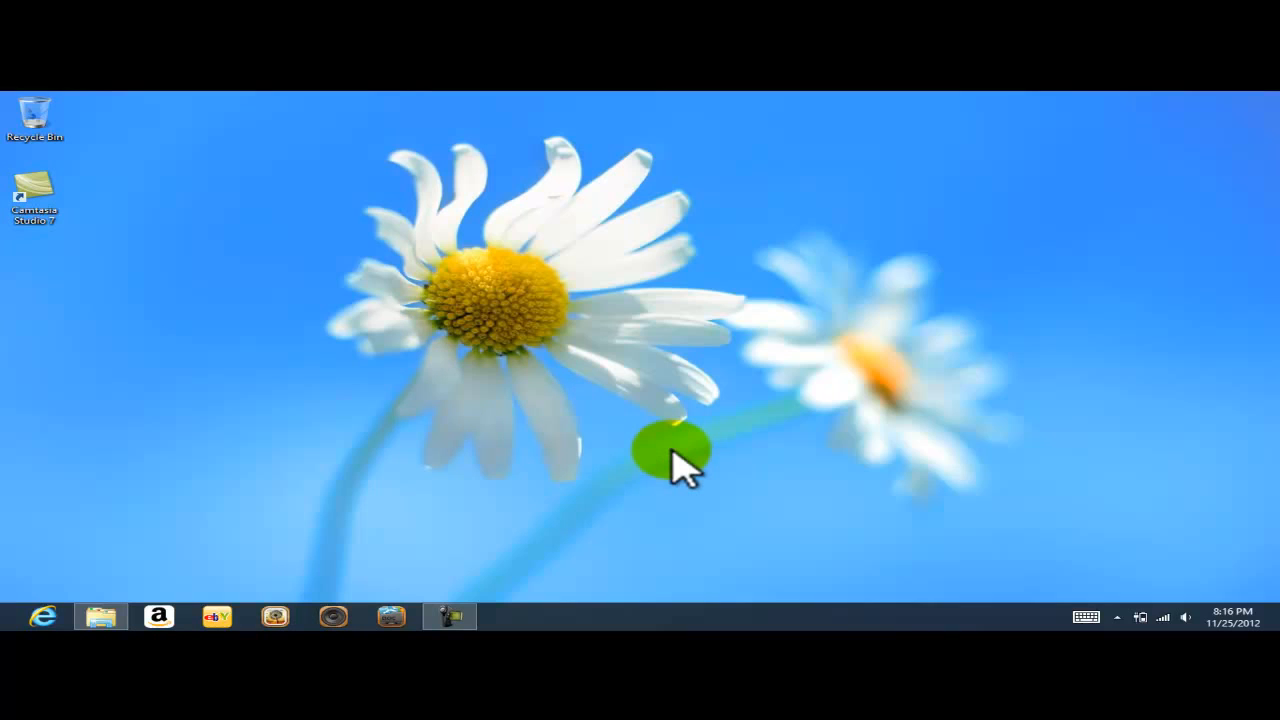
mouse_move(965, 570)
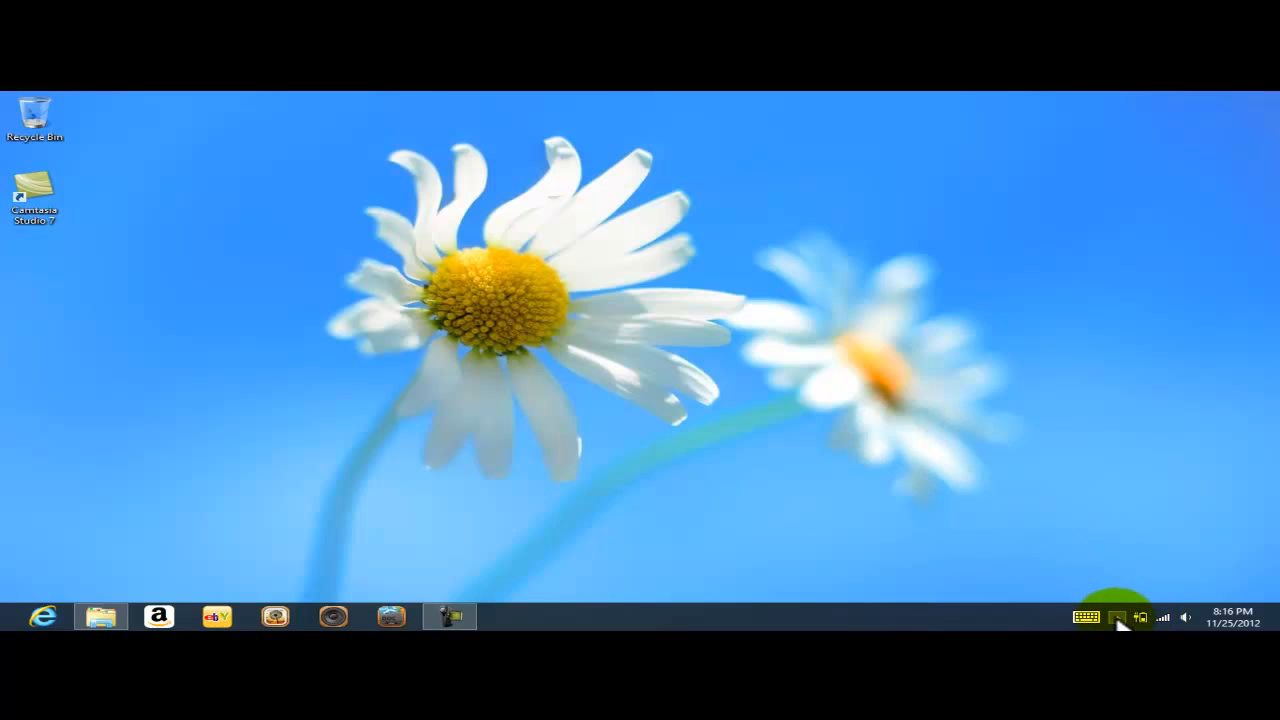
Reveal the hidden notification-area icons, dismiss the panel, then reveal them again
click(1113, 617)
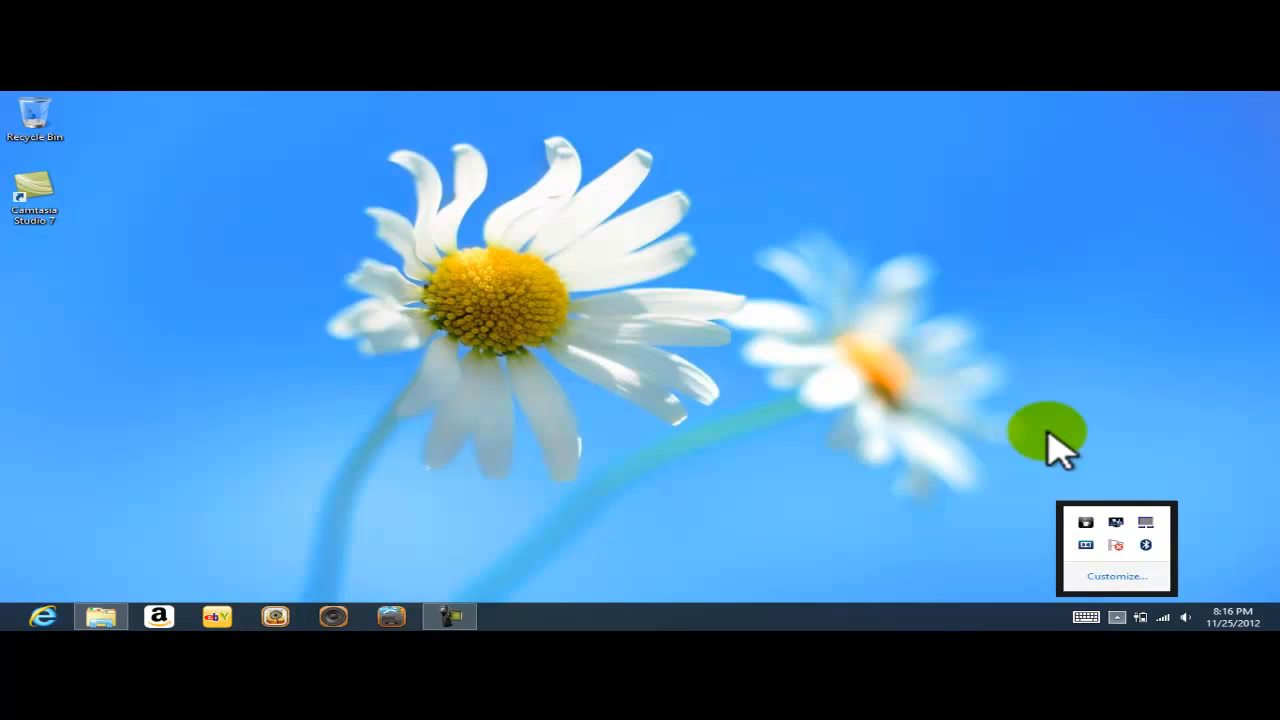
click(1045, 430)
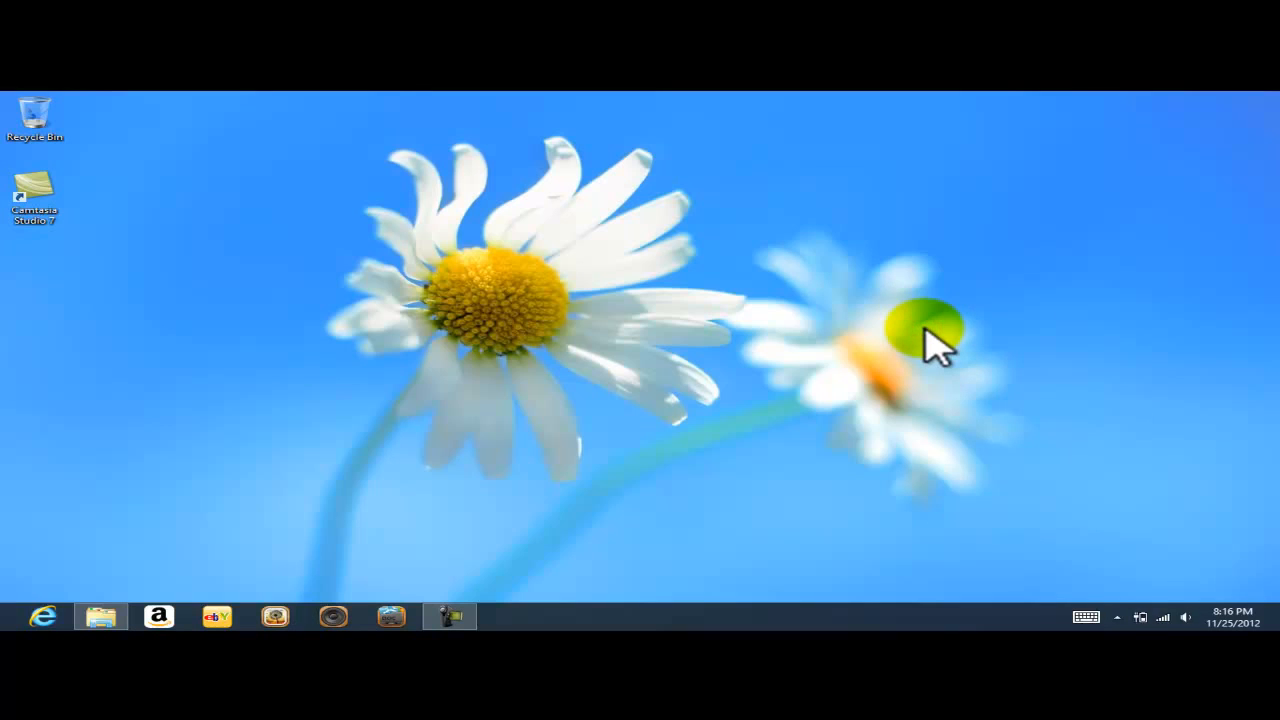
mouse_move(930, 410)
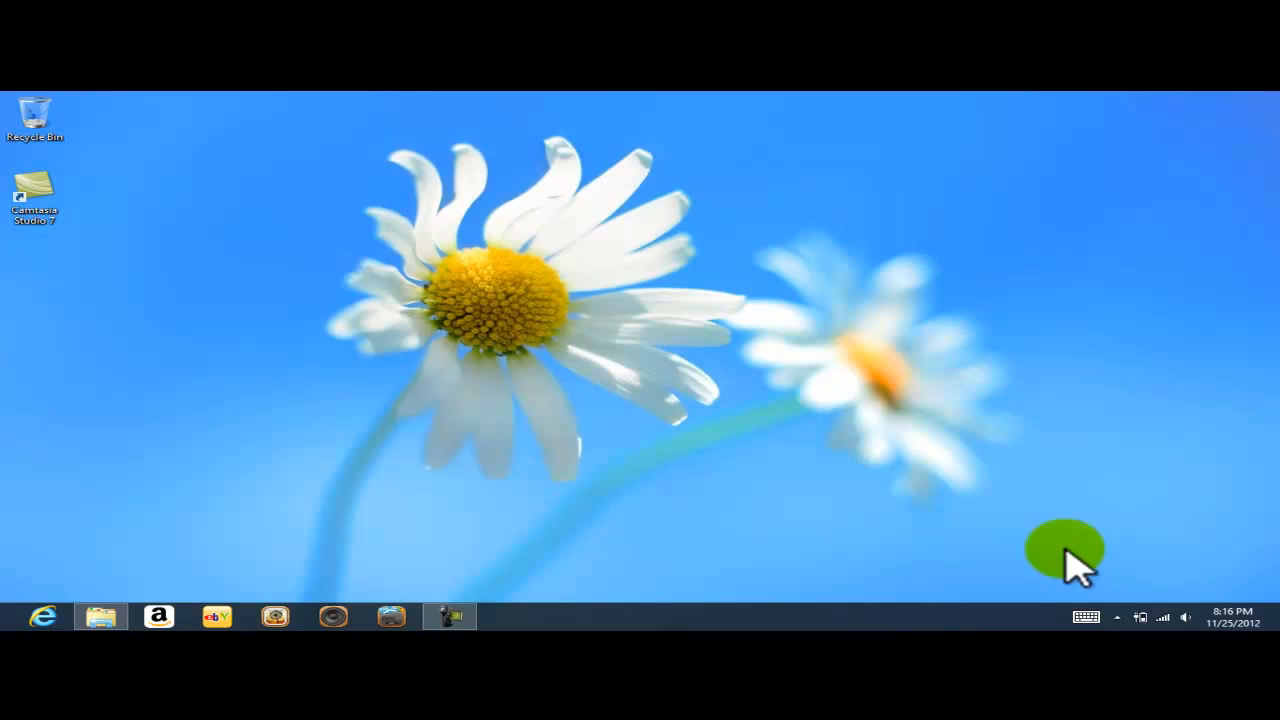
mouse_move(827, 498)
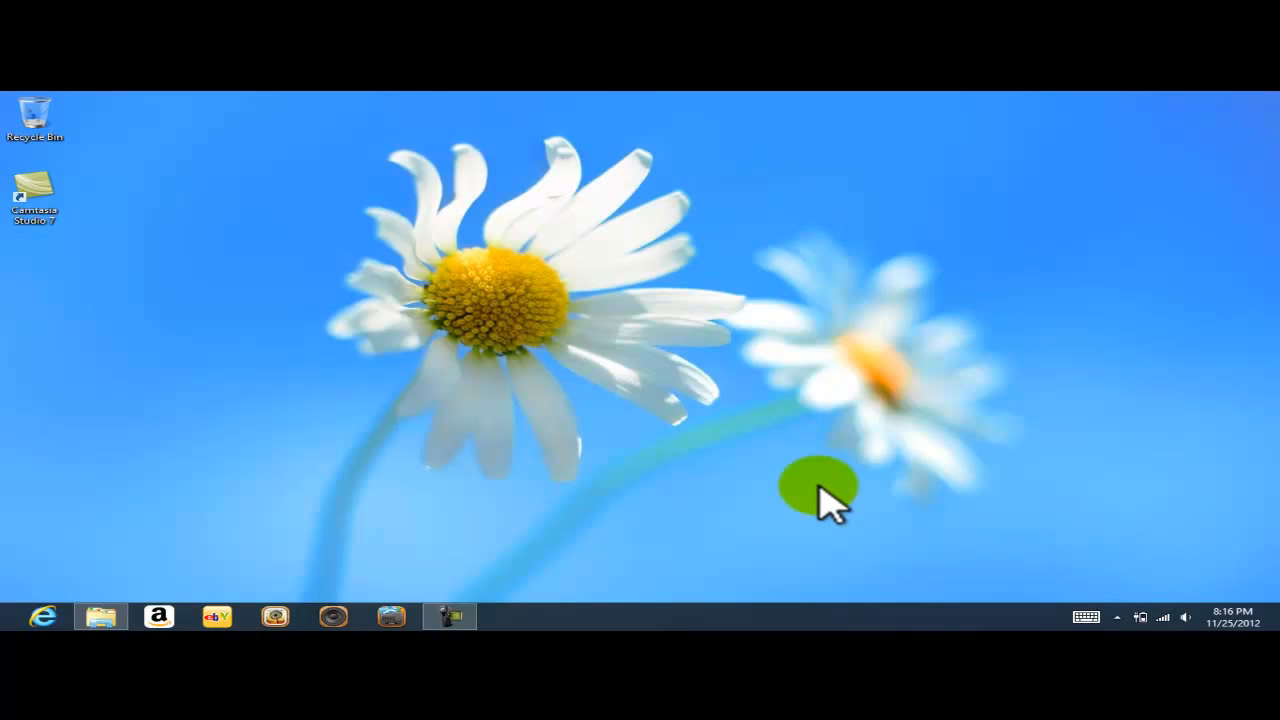
mouse_move(1130, 615)
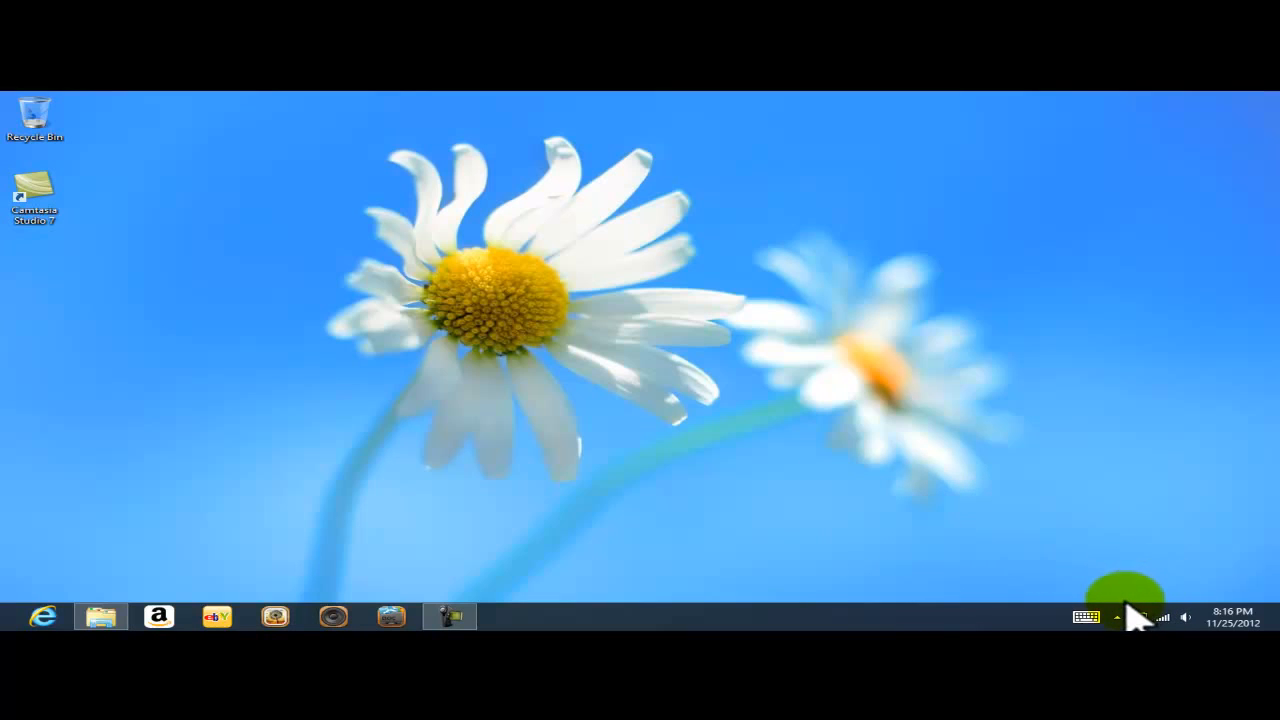
mouse_move(1110, 617)
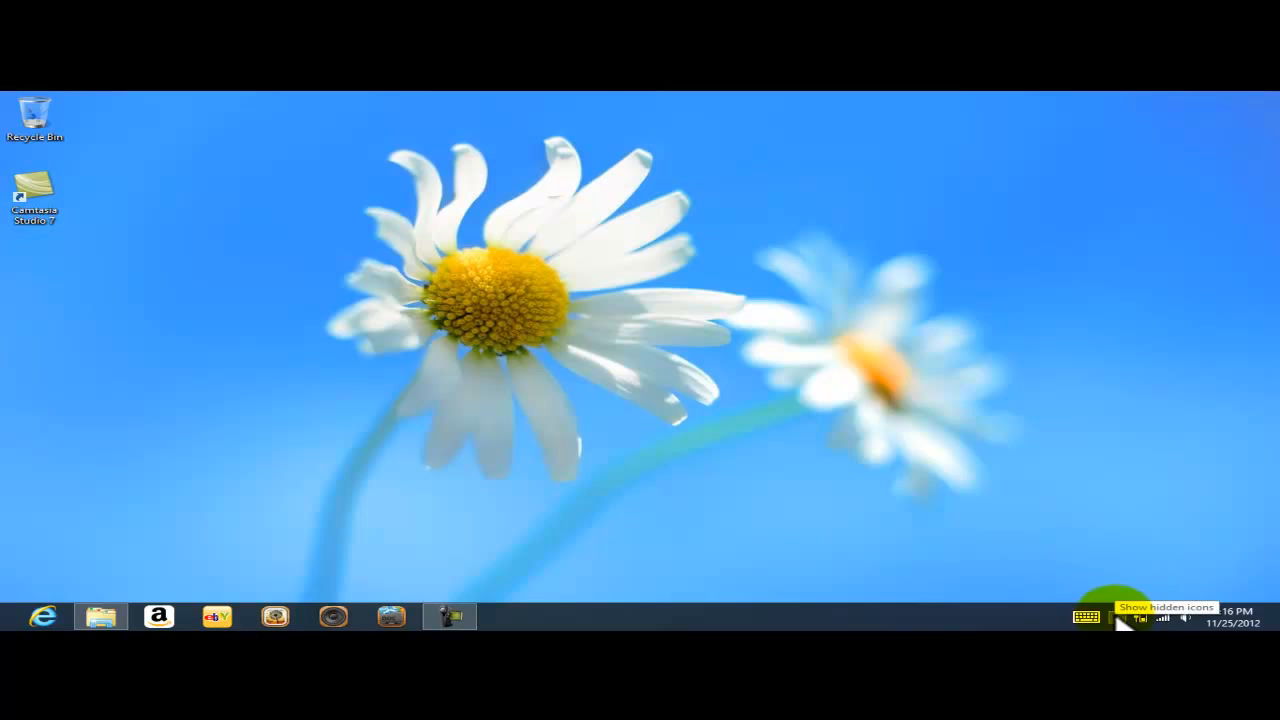
click(1085, 617)
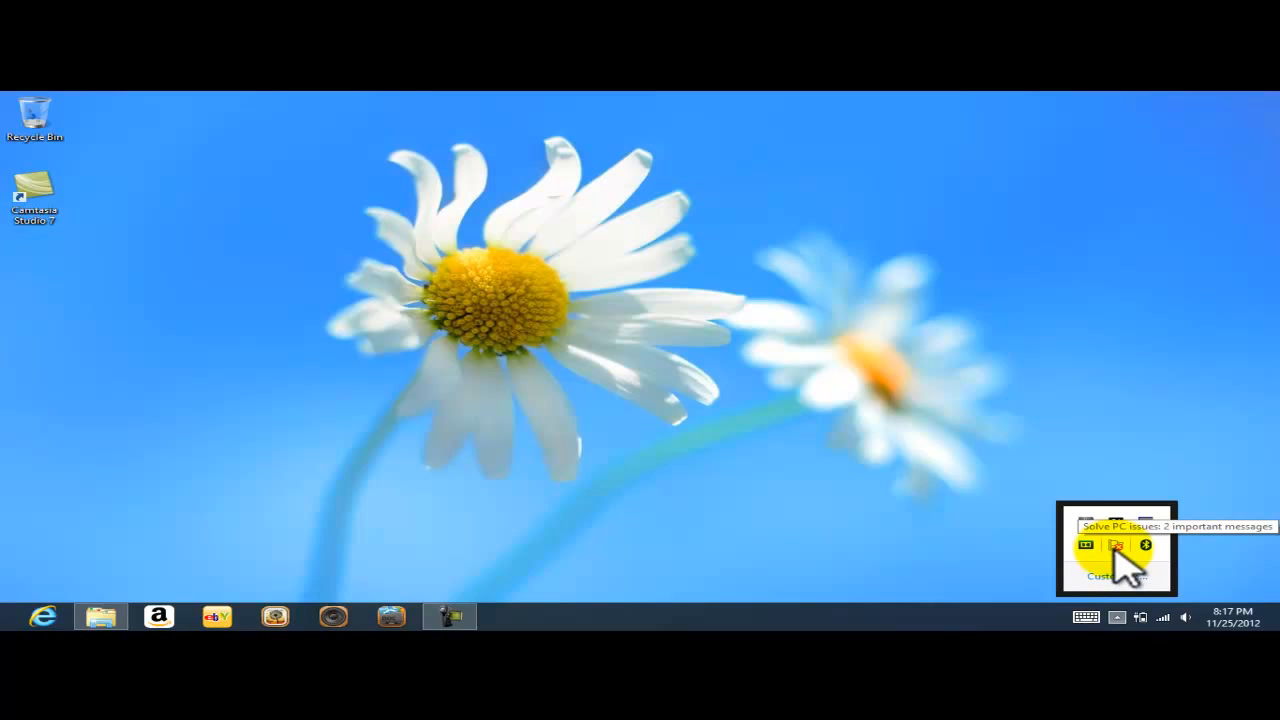
Show the Action Center messages warning to turn on spyware and virus protection
click(1083, 546)
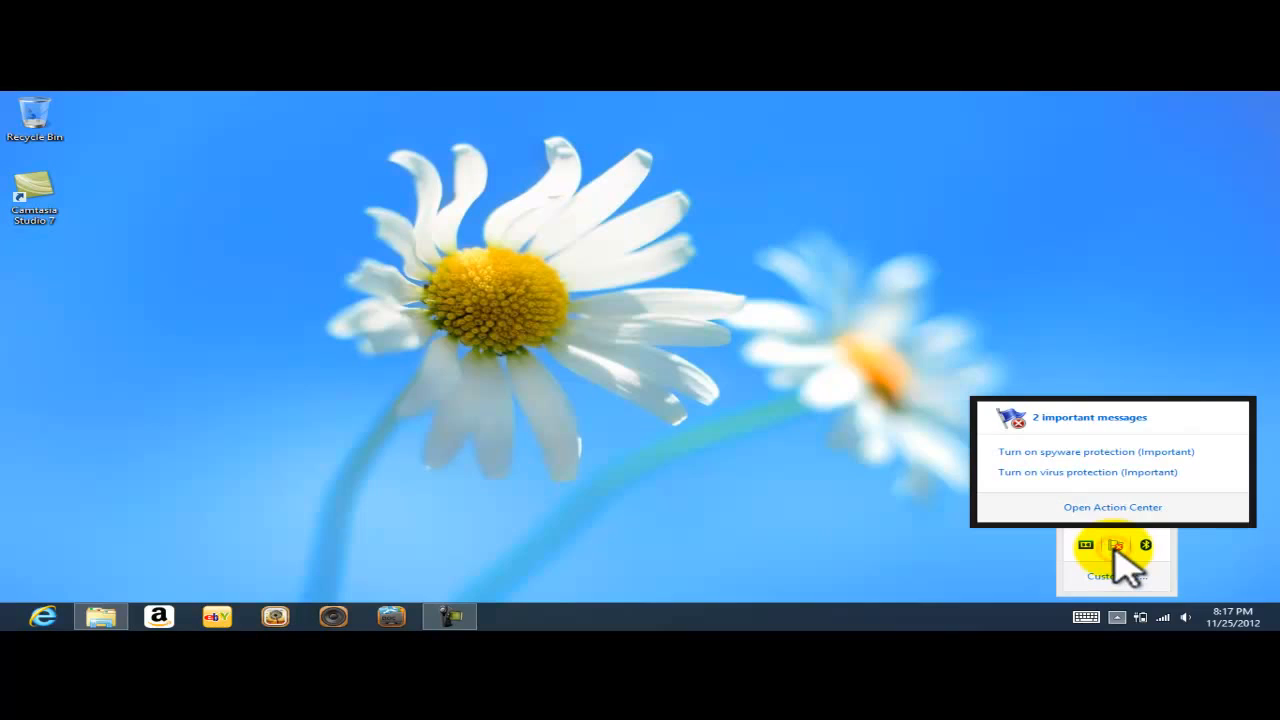
mouse_move(1112, 470)
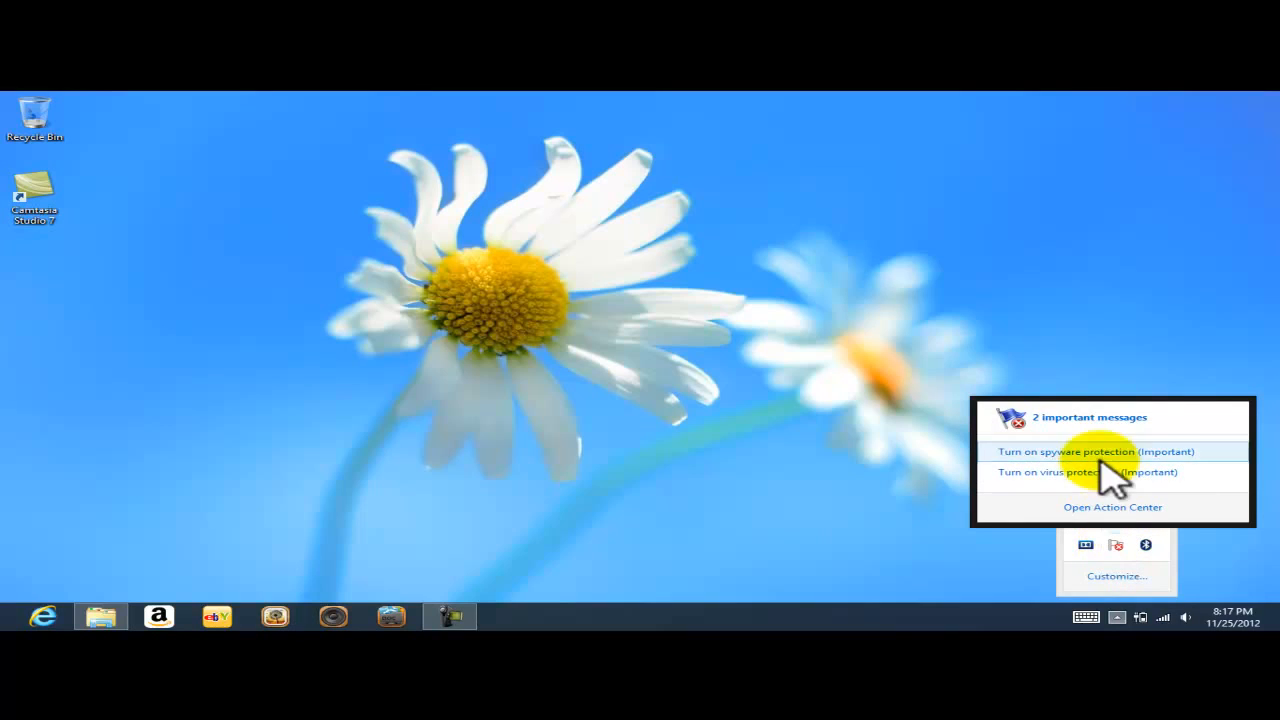
mouse_move(1055, 480)
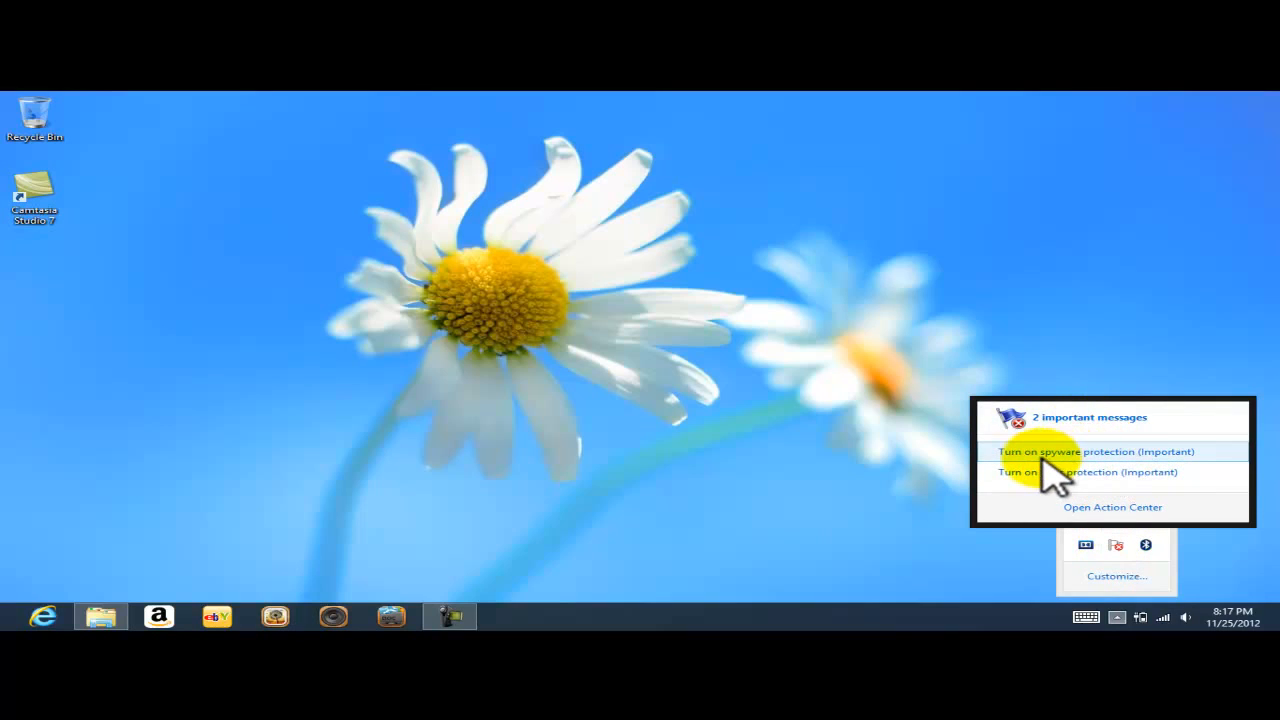
mouse_move(1050, 475)
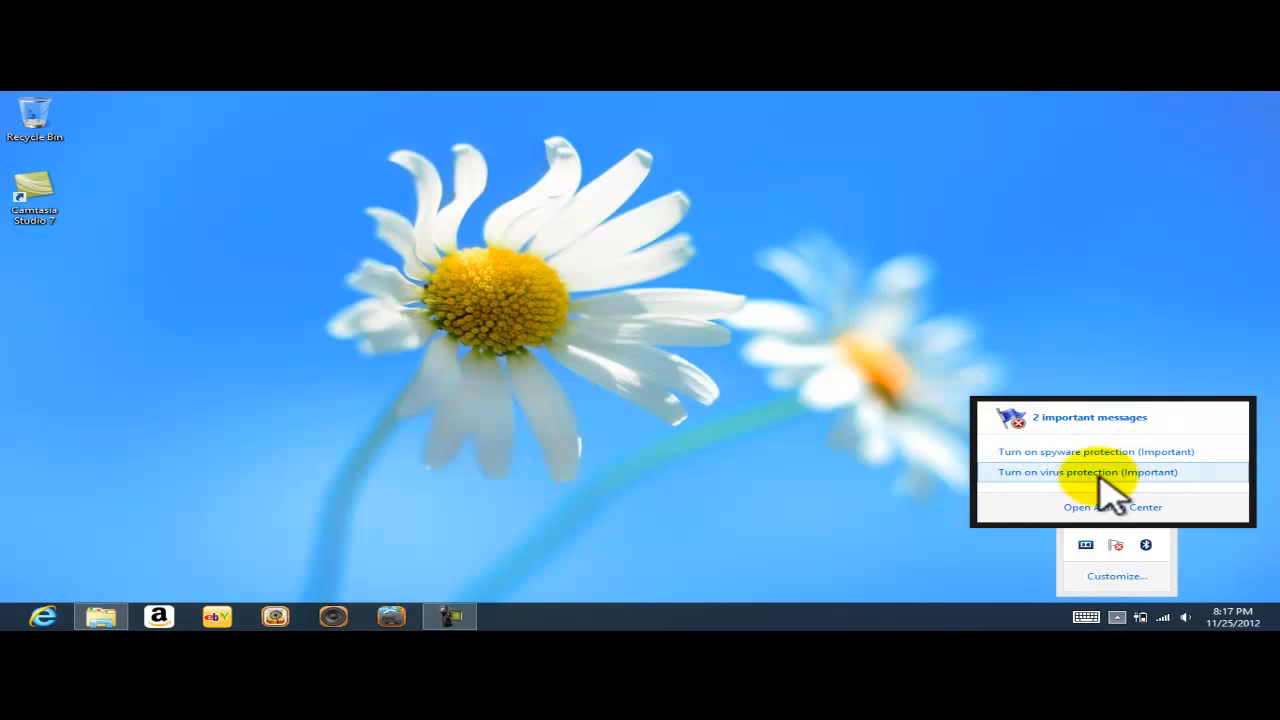
mouse_move(1110, 507)
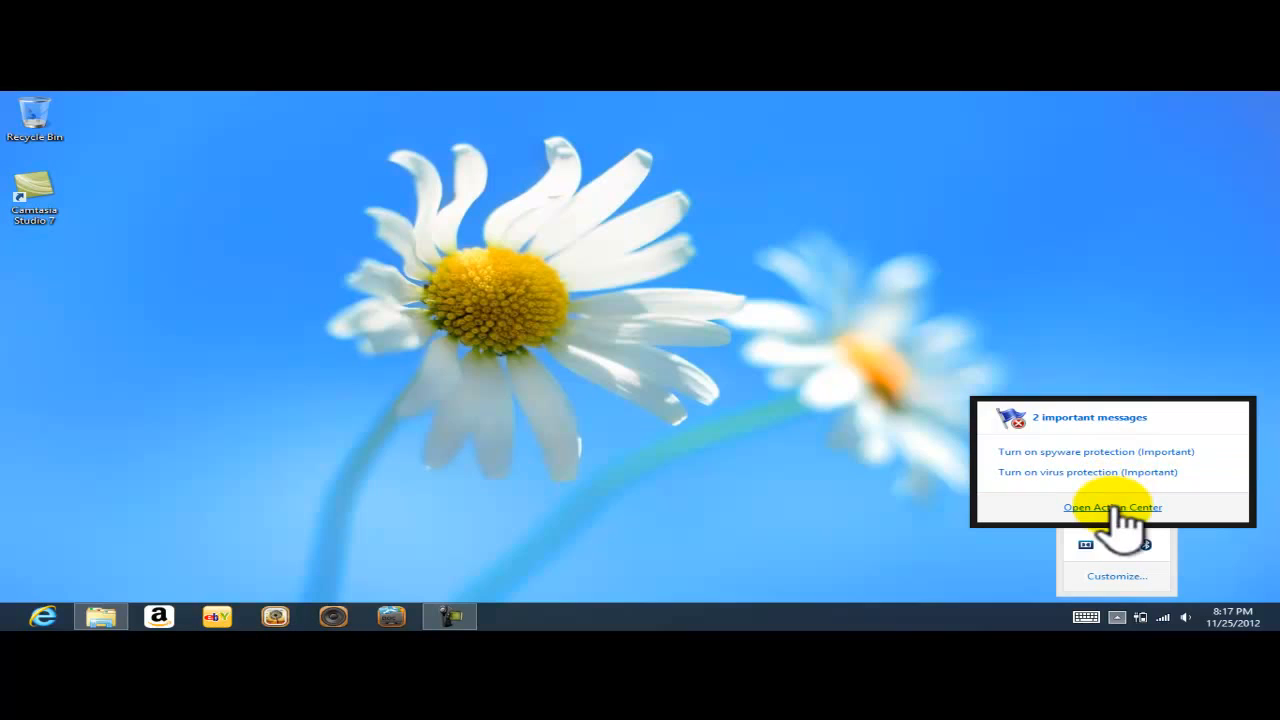
Go from the messages popup to the full Action Center page in Control Panel
click(1112, 507)
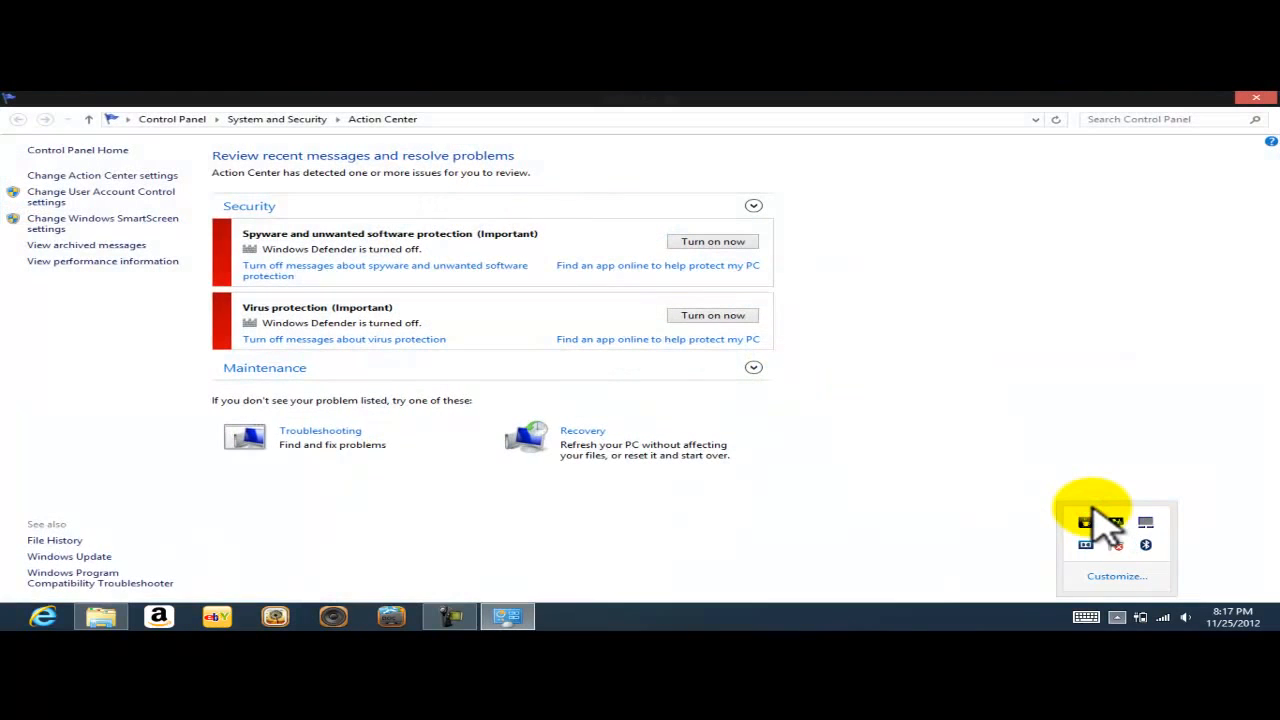
mouse_move(997, 330)
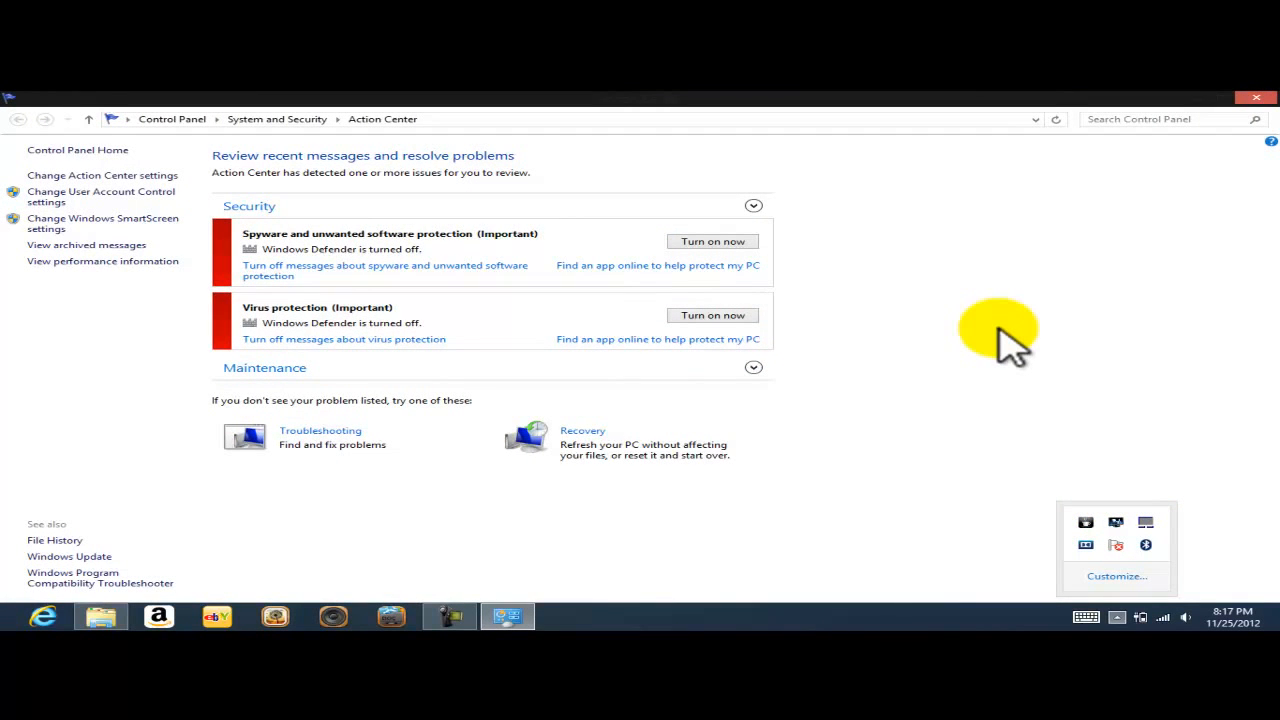
mouse_move(945, 250)
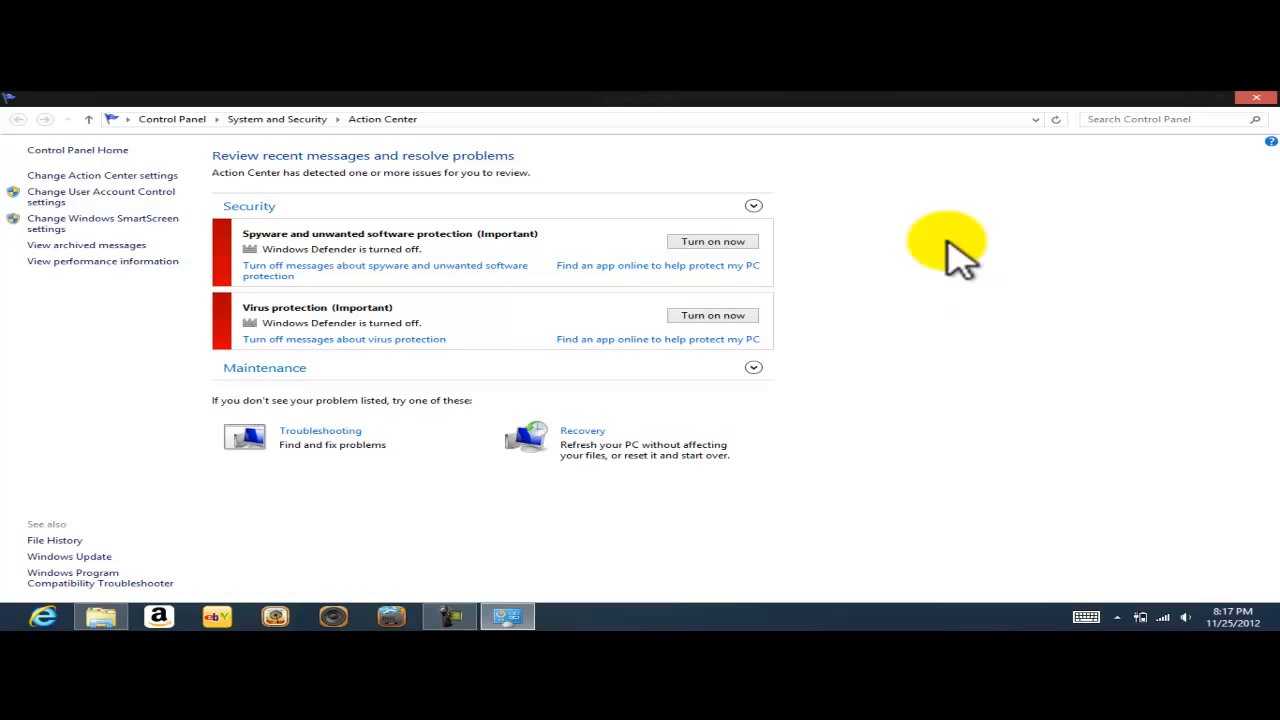
mouse_move(570, 120)
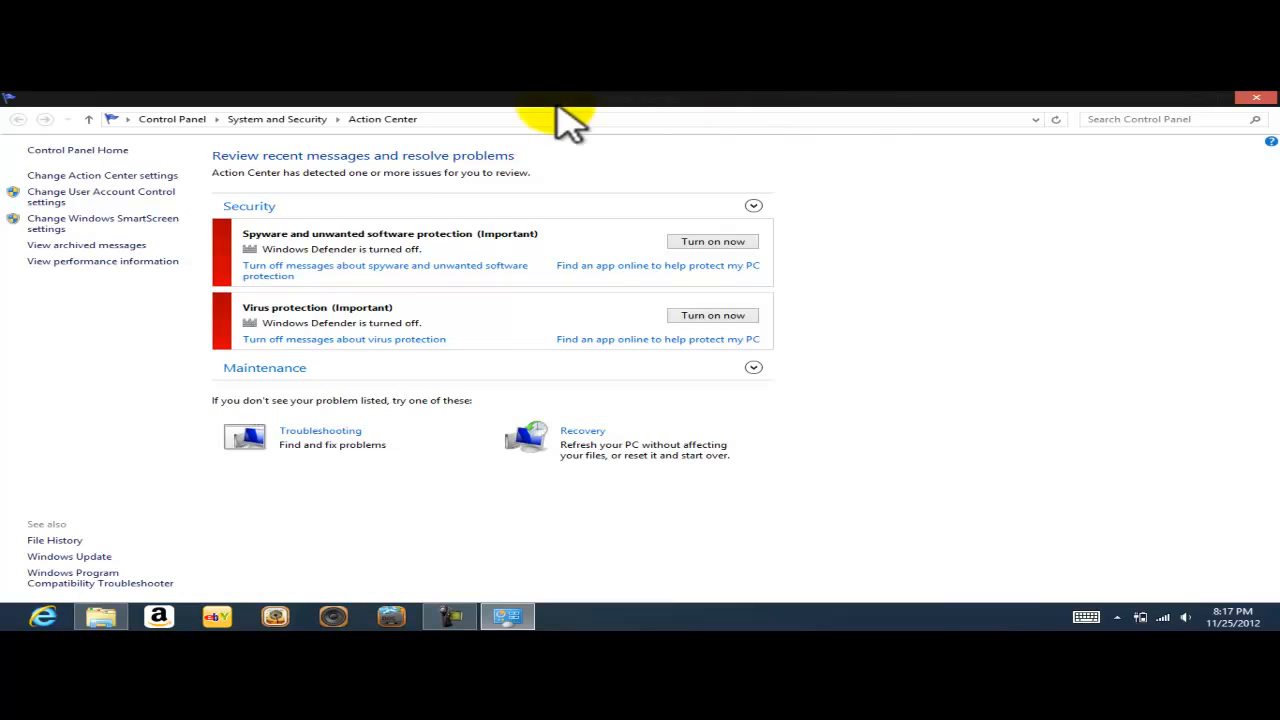
mouse_move(305, 255)
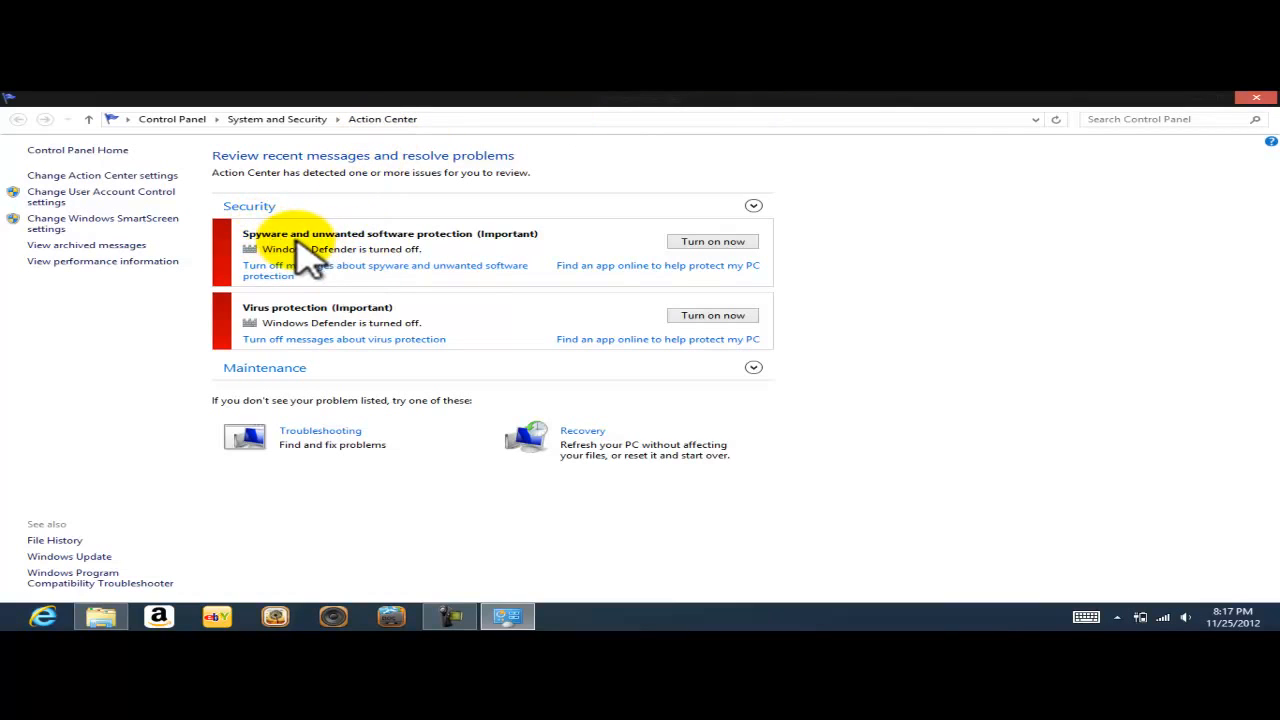
mouse_move(678, 260)
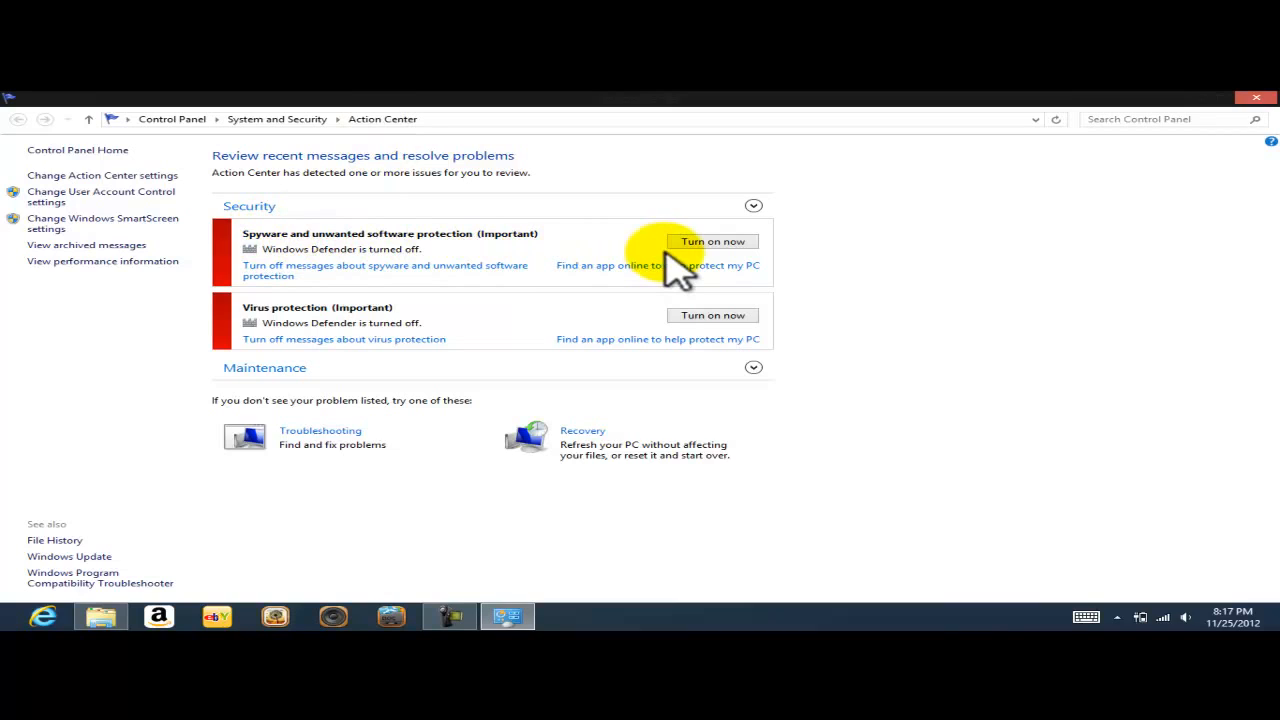
mouse_move(415, 270)
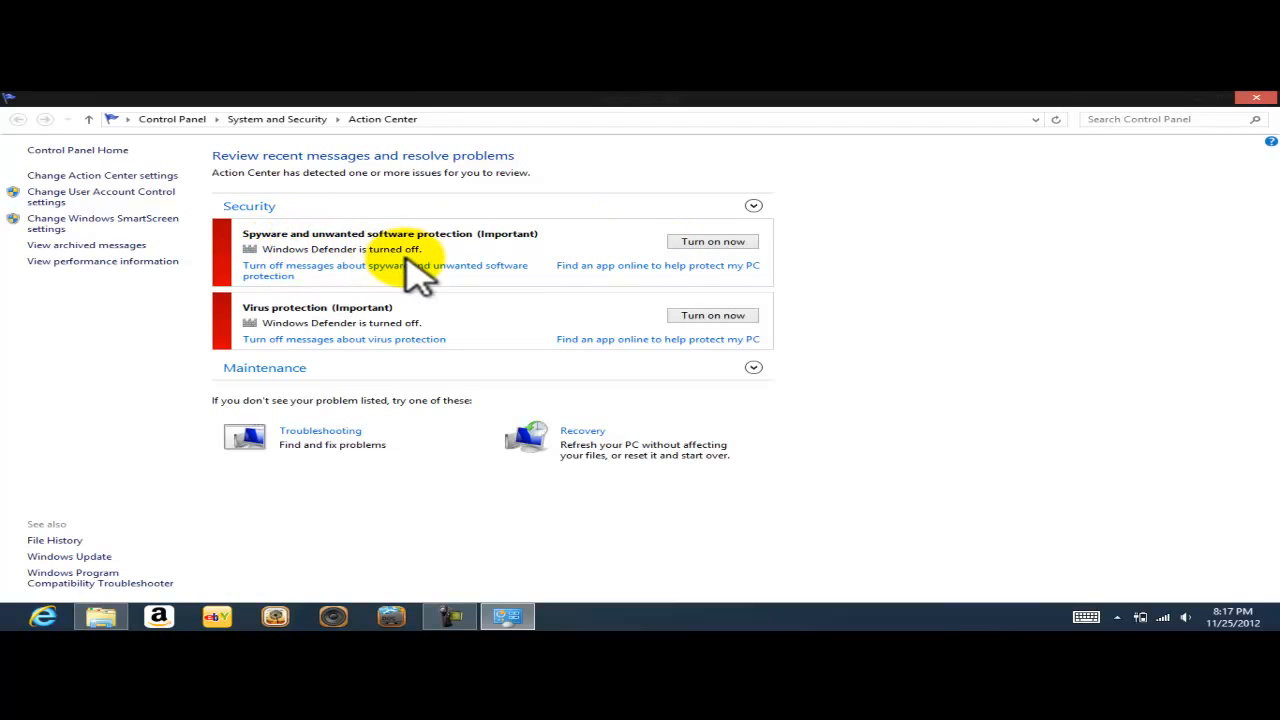
mouse_move(430, 280)
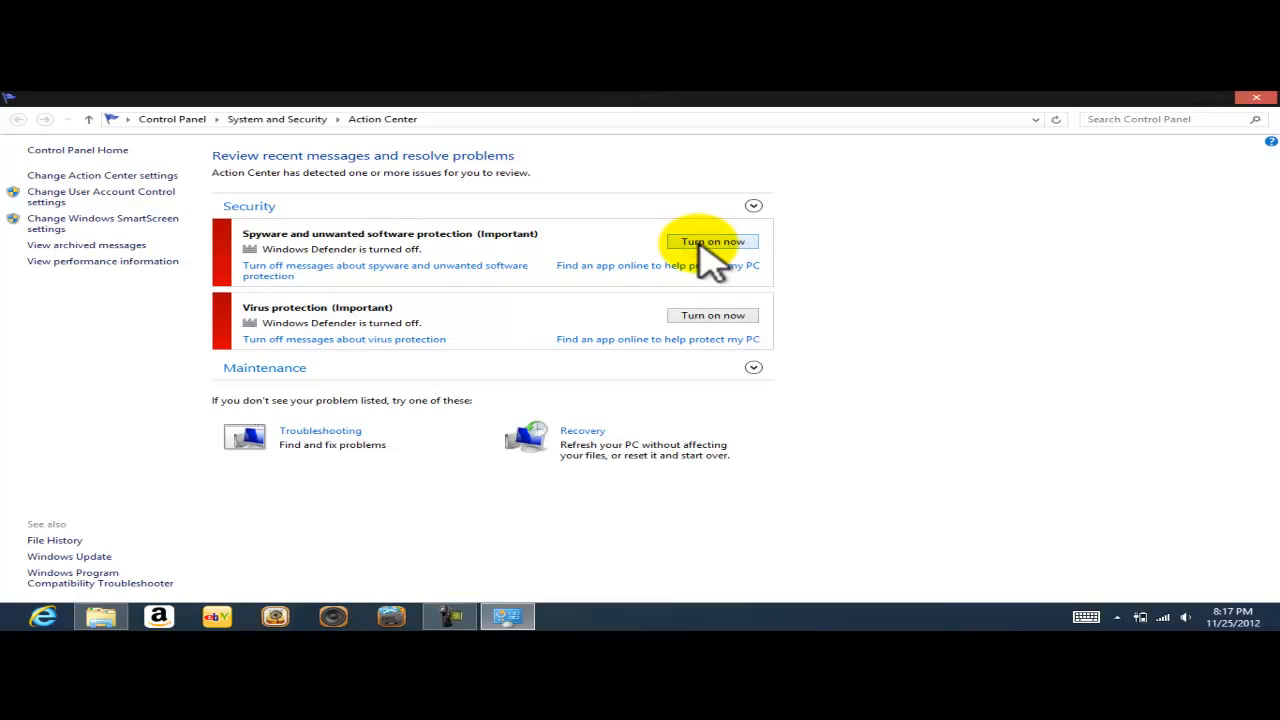
mouse_move(815, 265)
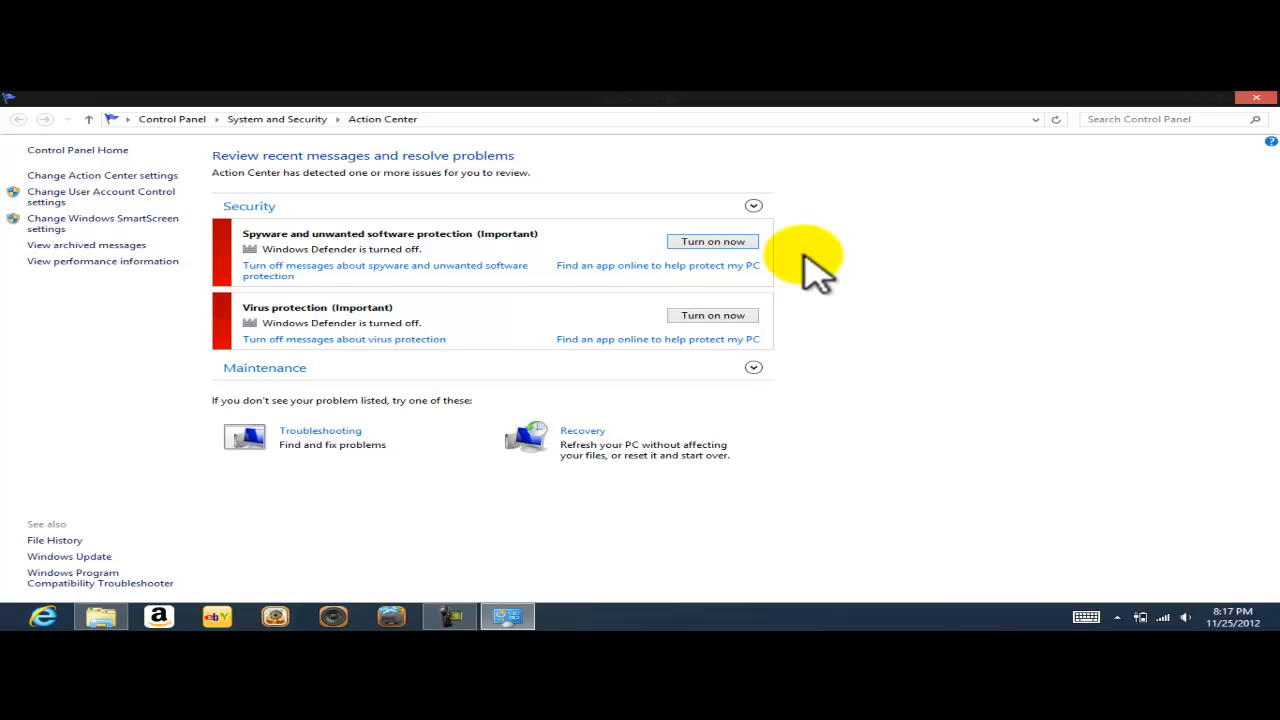
Turn on spyware and unwanted software protection so Windows Defender reports Protected
click(712, 241)
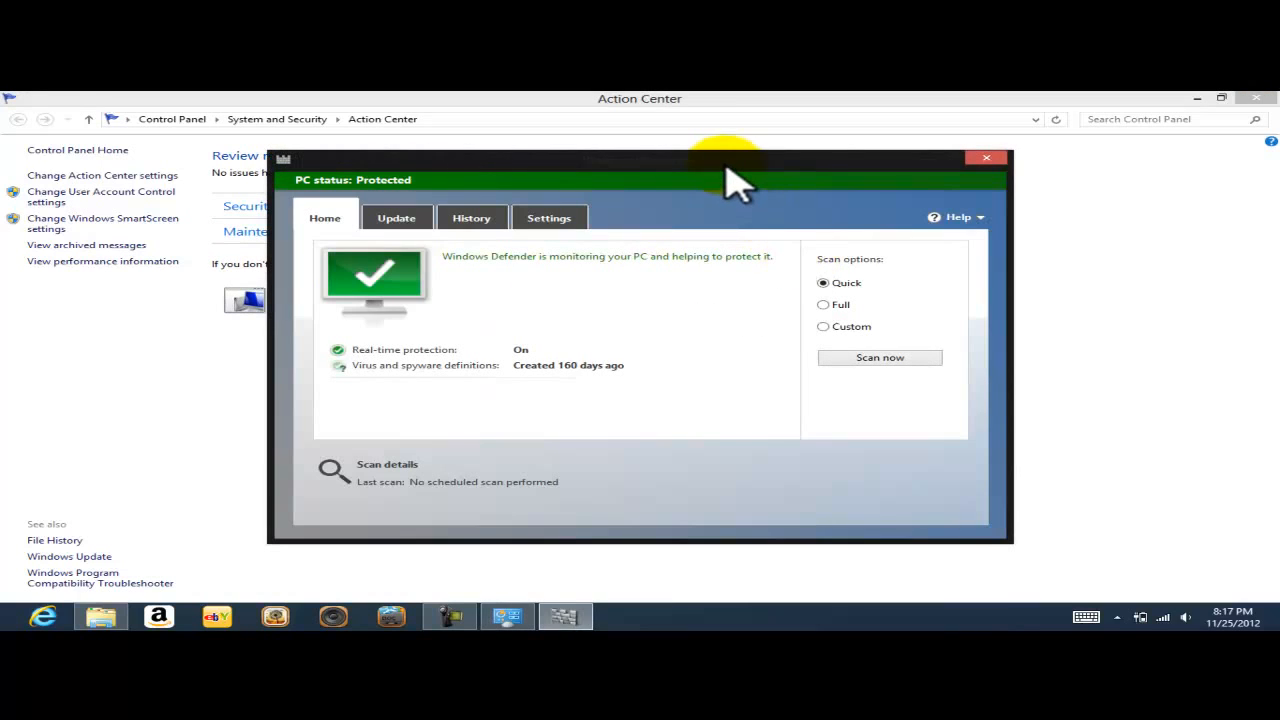
drag(730, 180, 700, 163)
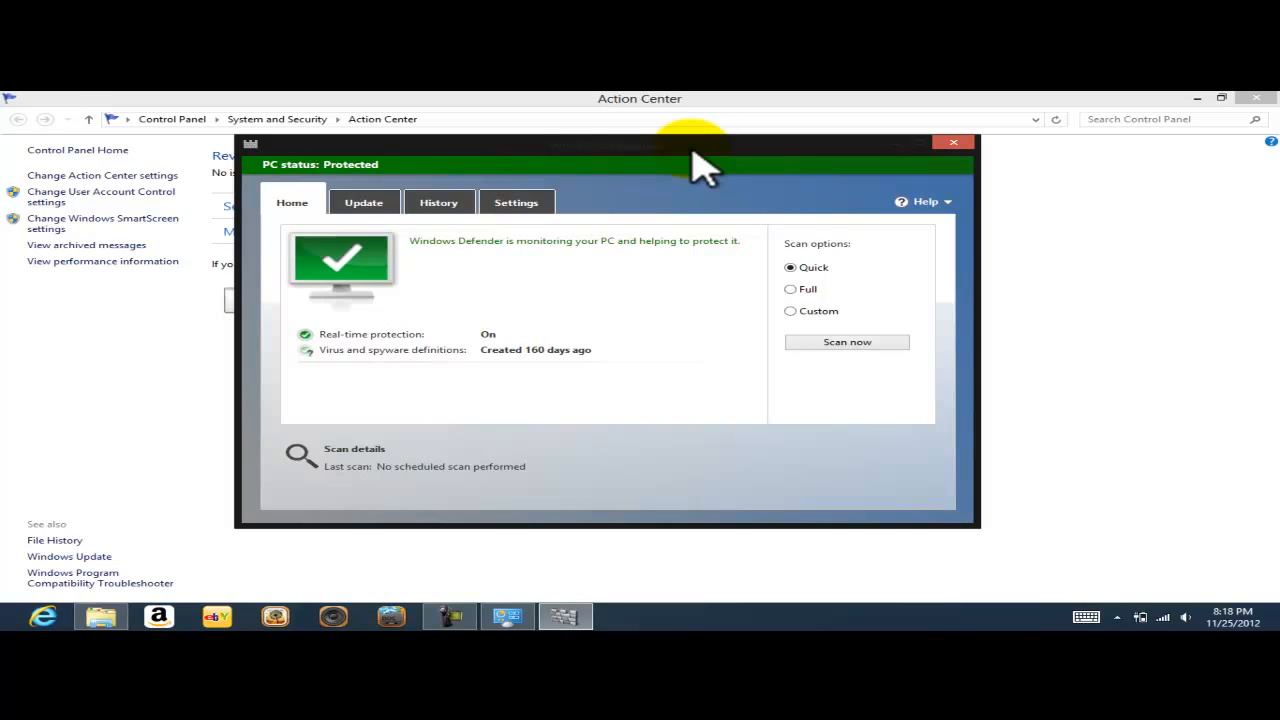
mouse_move(865, 185)
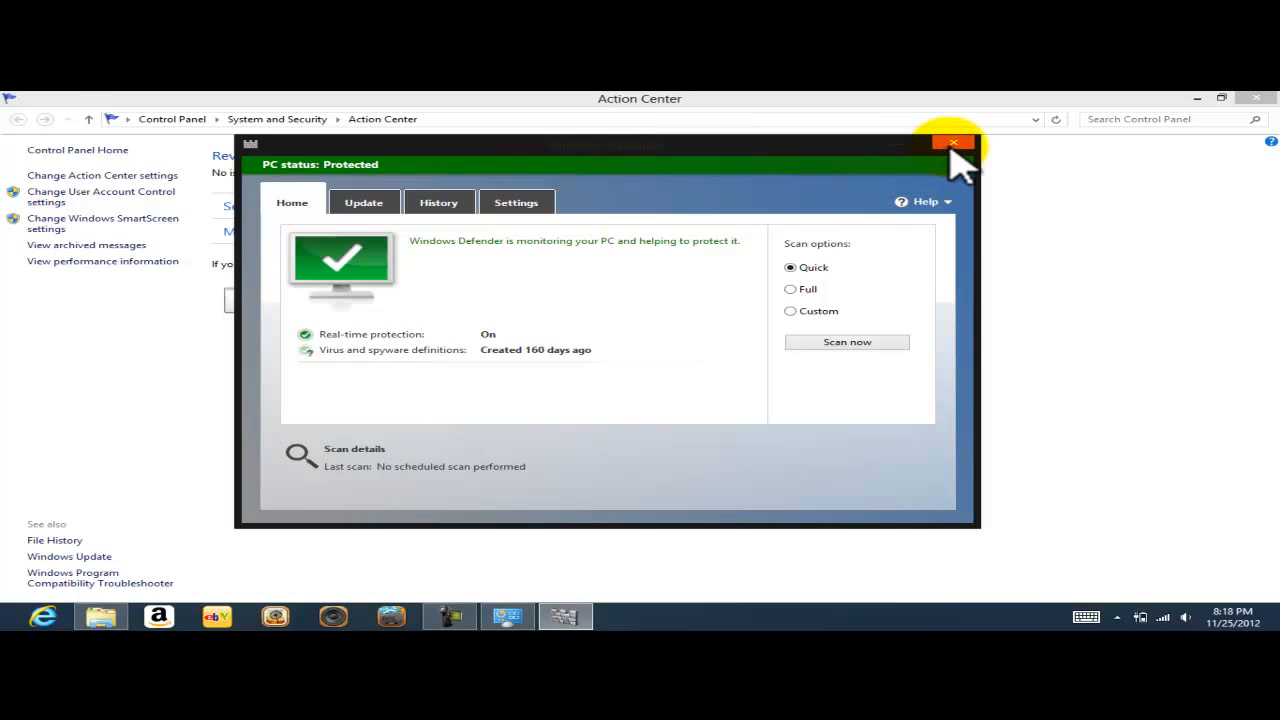
Close Windows Defender and review the Security and Maintenance details in Action Center, leaving both collapsed
click(952, 142)
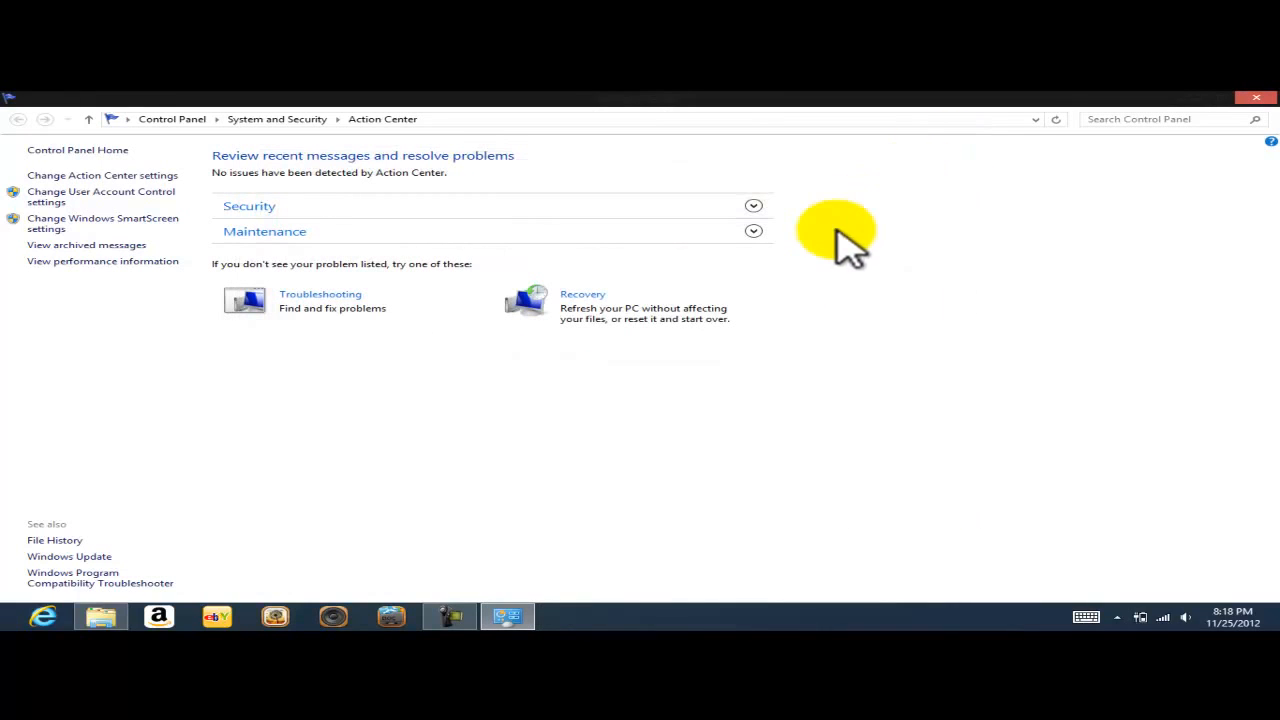
click(752, 206)
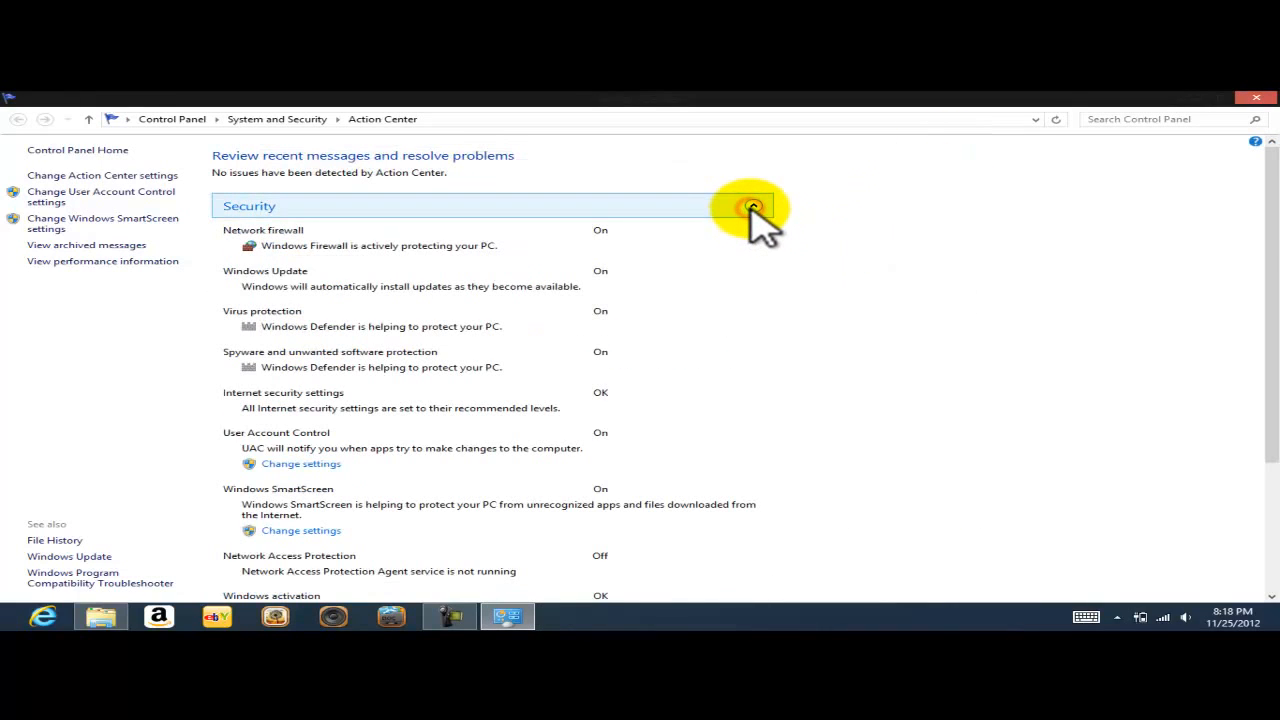
click(753, 207)
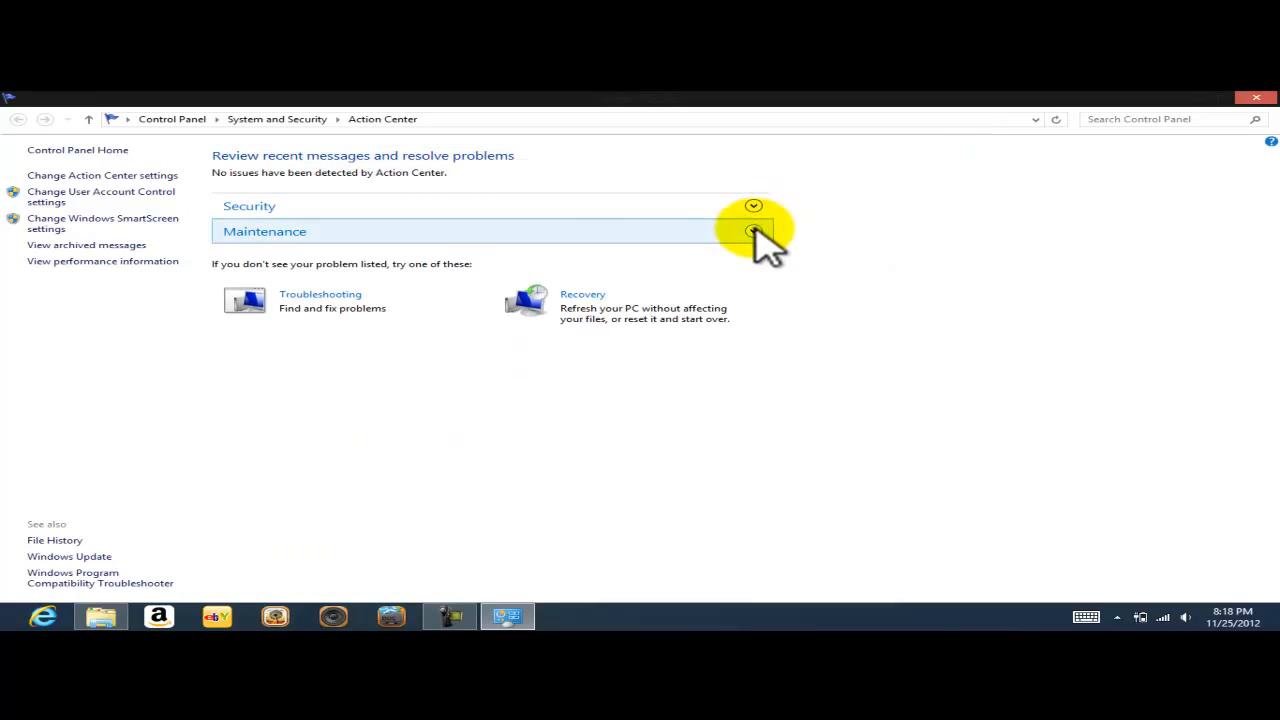
click(753, 231)
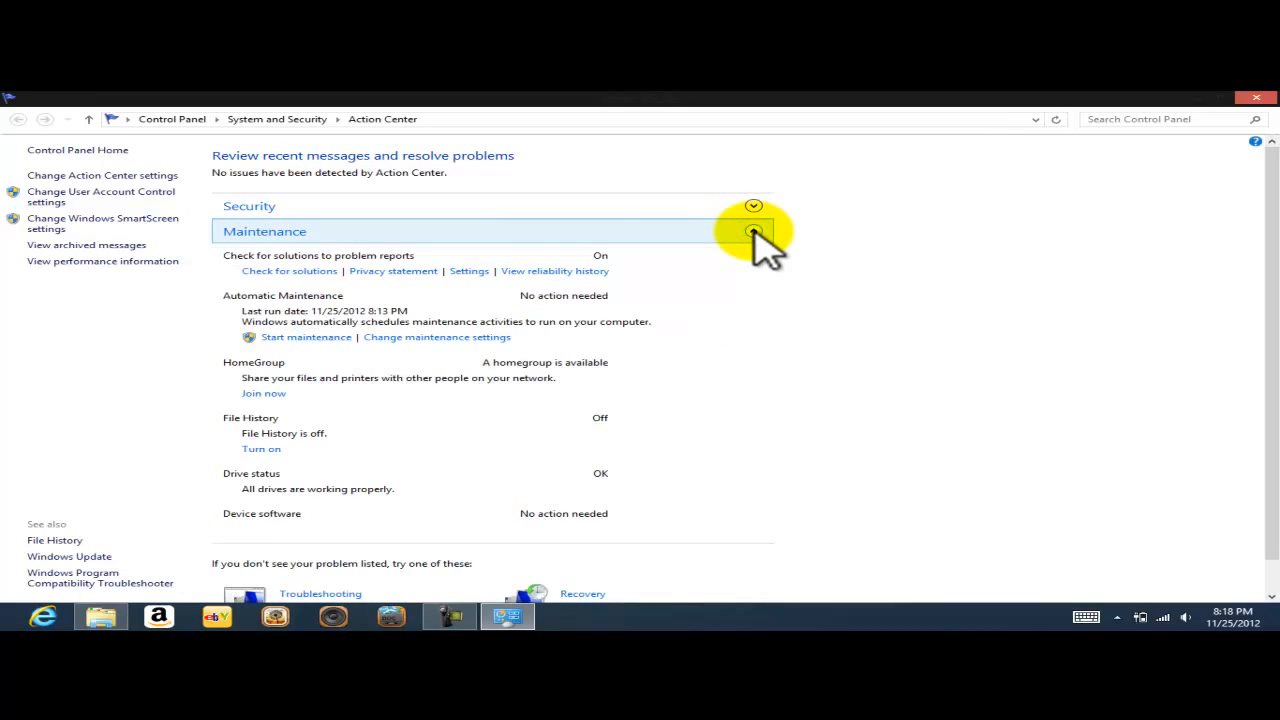
click(753, 231)
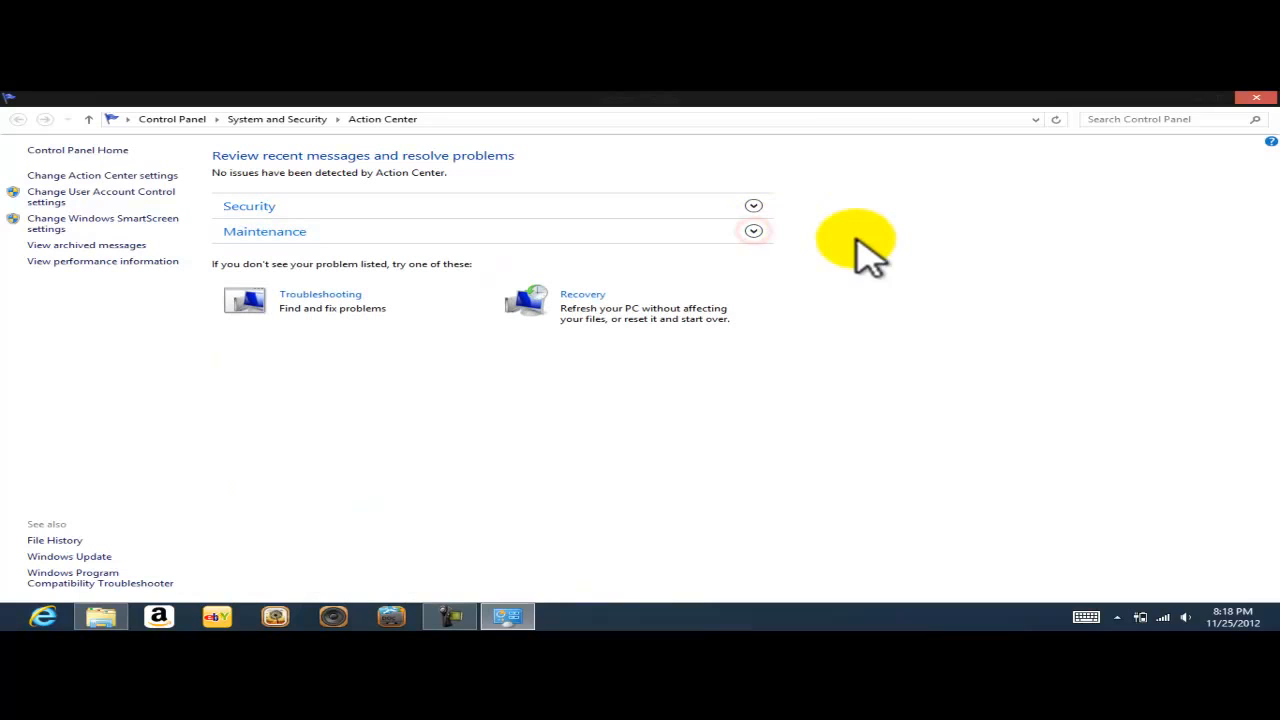
mouse_move(1125, 615)
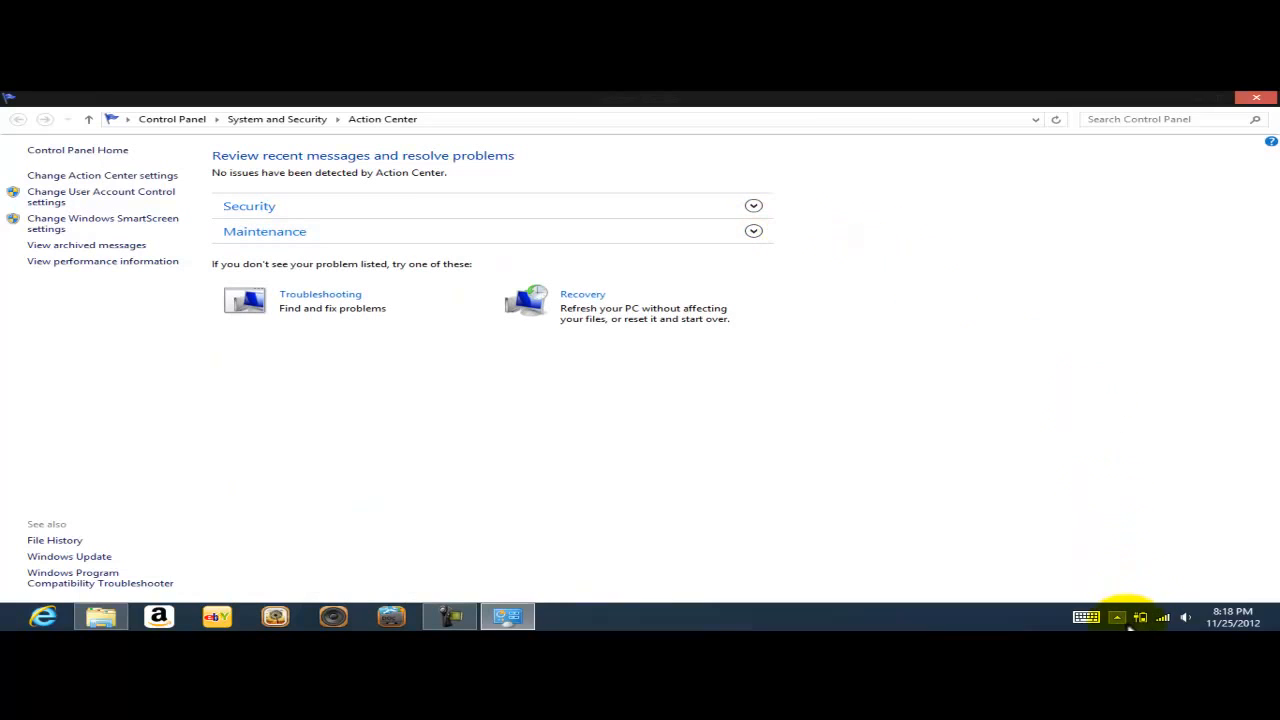
click(1116, 617)
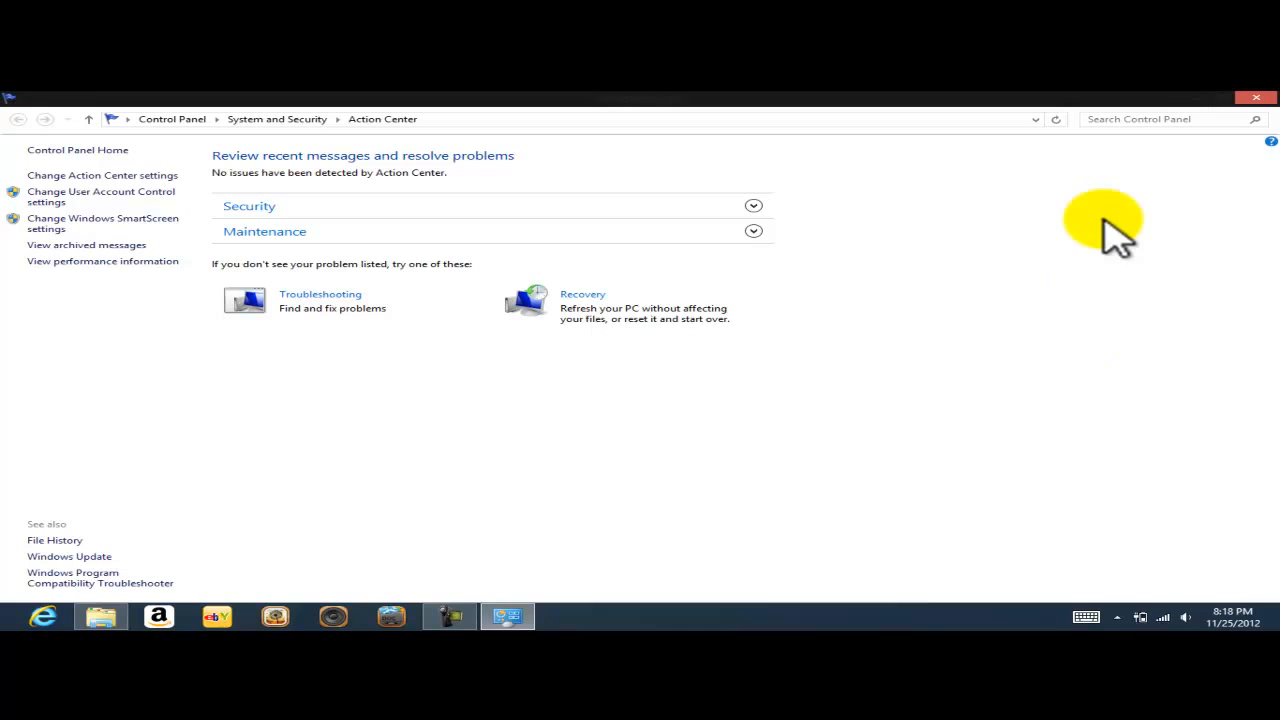
mouse_move(1255, 100)
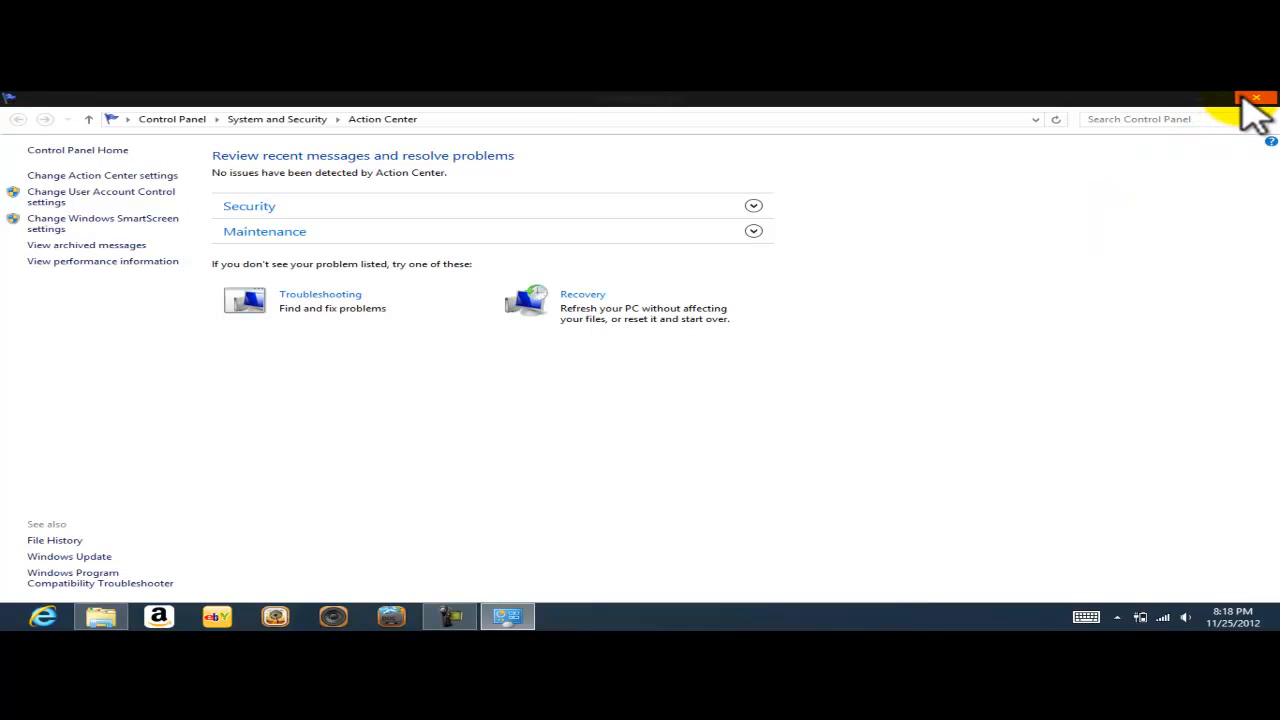
Close Action Center and search 'windows' on the Start screen to launch Windows Defender
click(1258, 98)
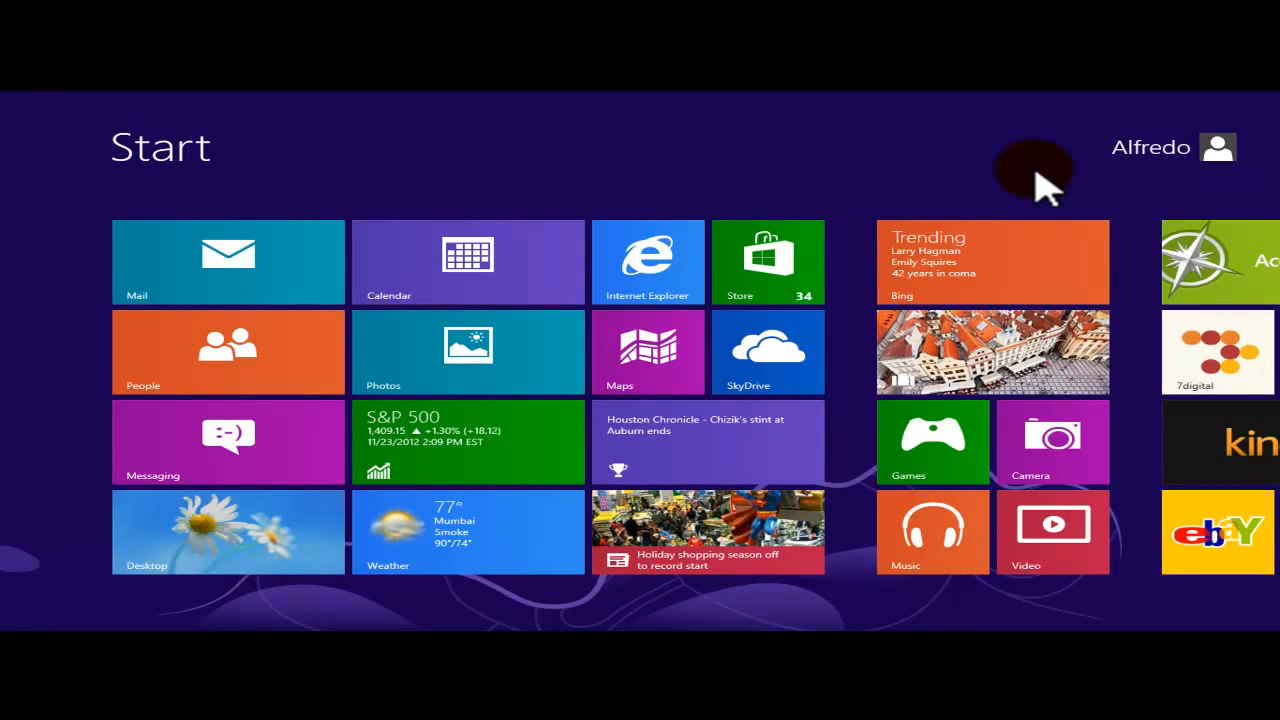
text(windows)
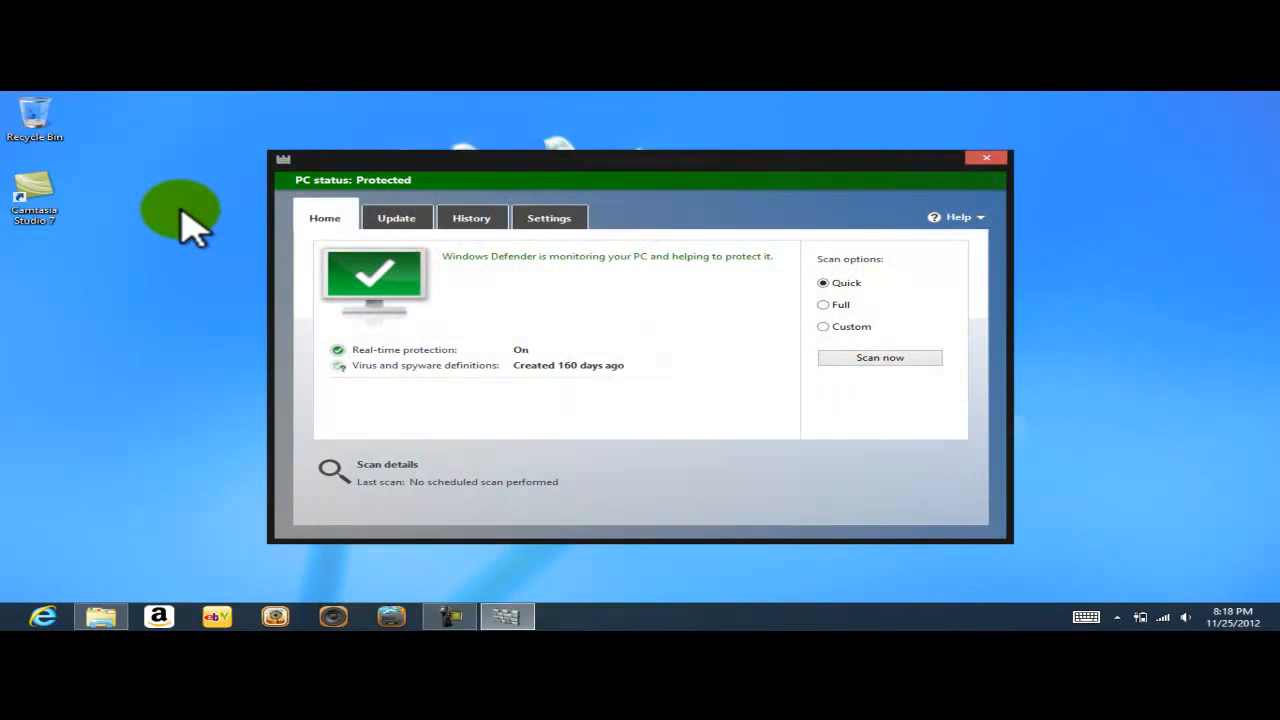
mouse_move(345, 315)
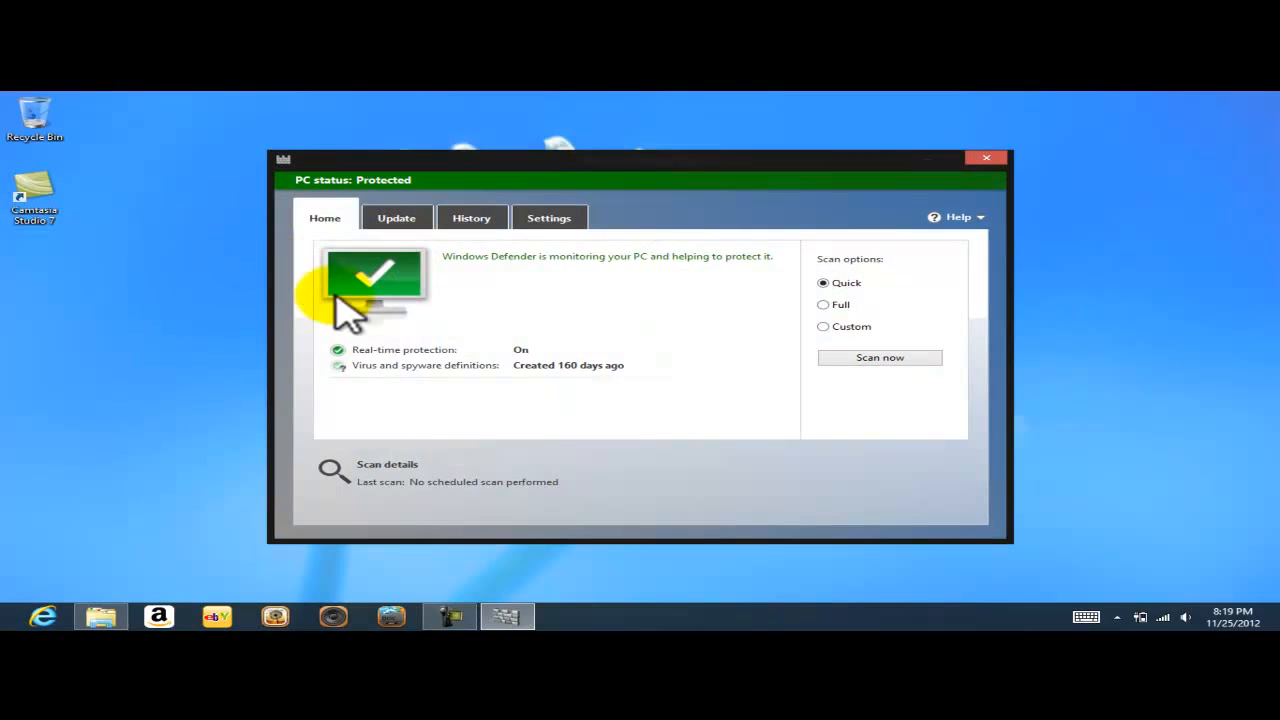
mouse_move(555, 390)
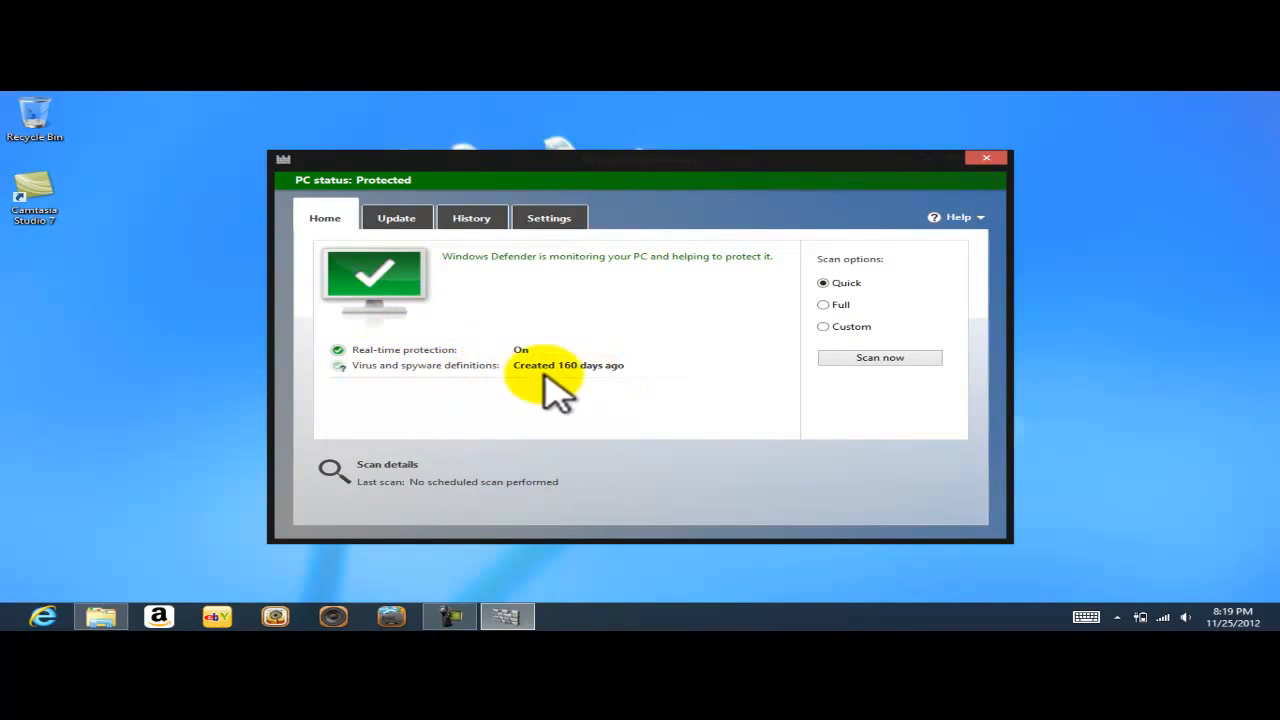
mouse_move(610, 385)
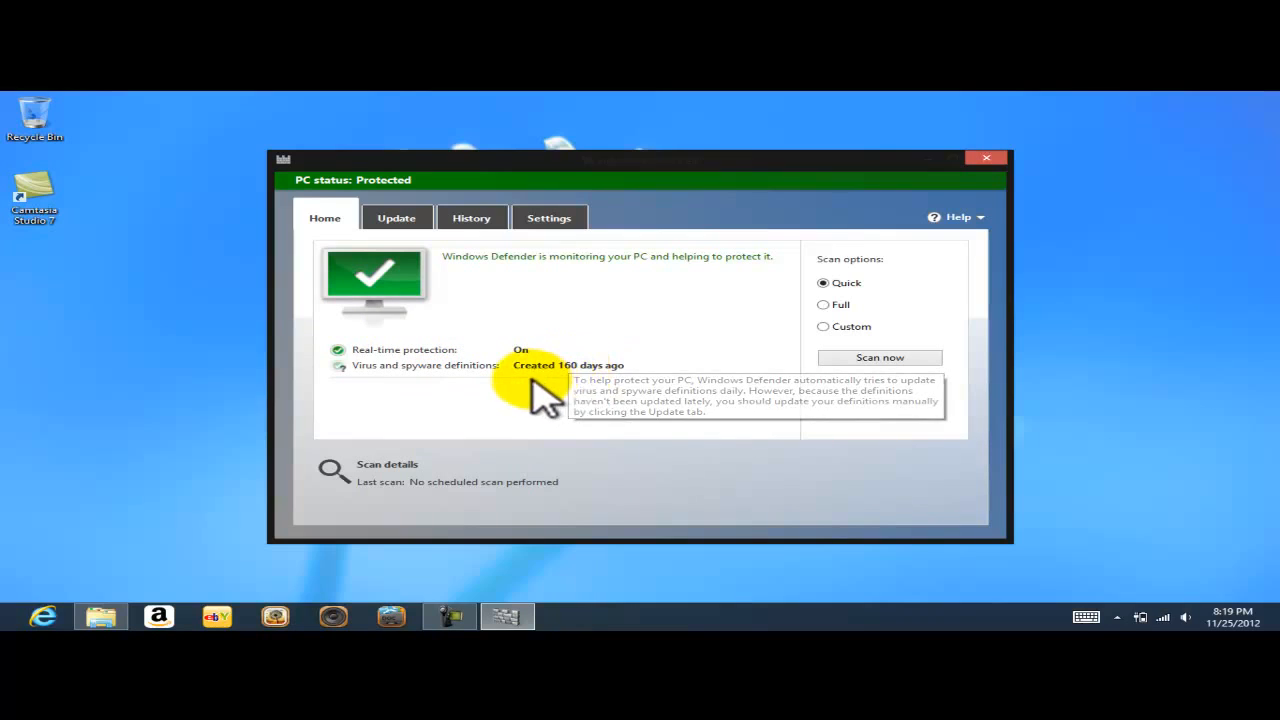
mouse_move(515, 415)
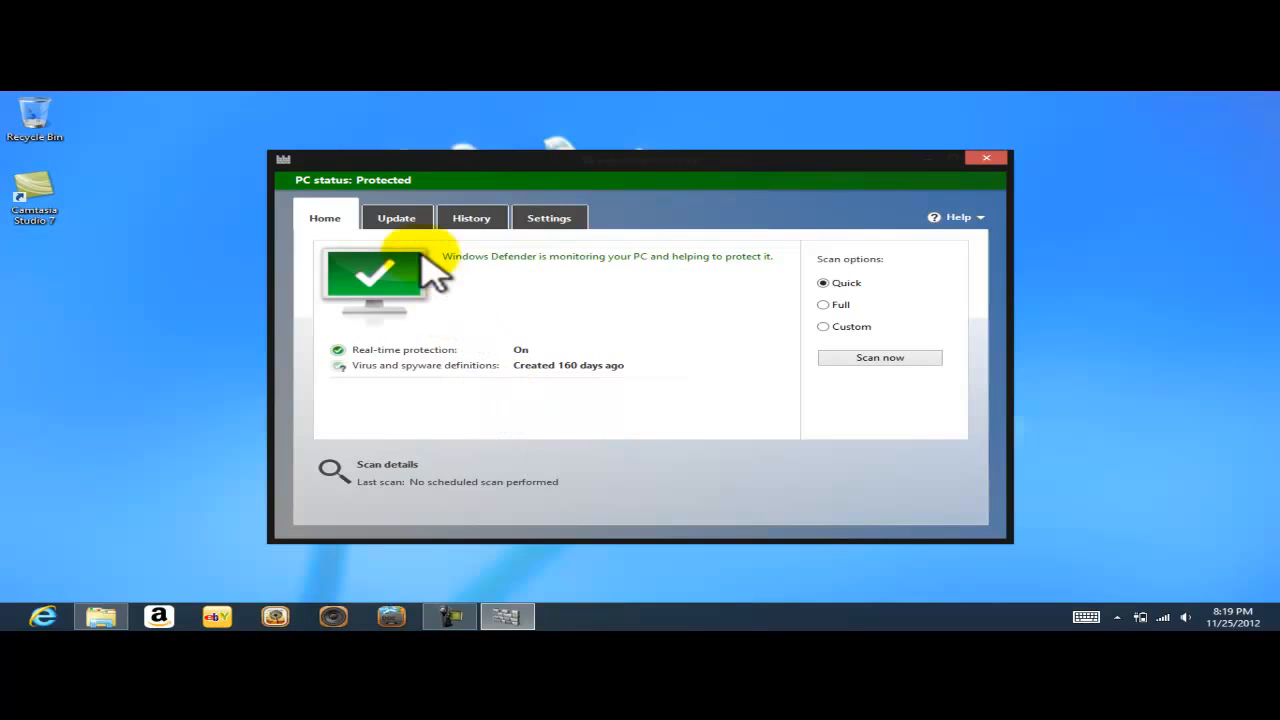
Update the virus and spyware definitions, then start a Quick scan from the Home page
click(396, 217)
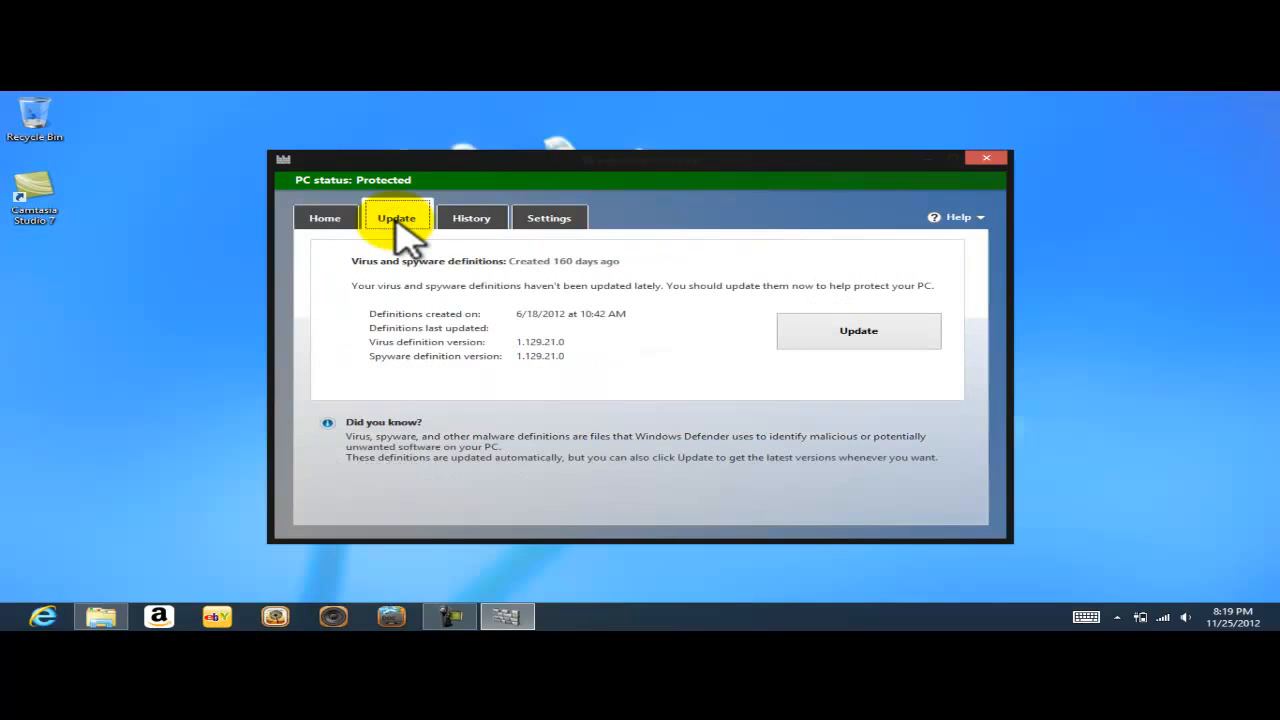
click(857, 330)
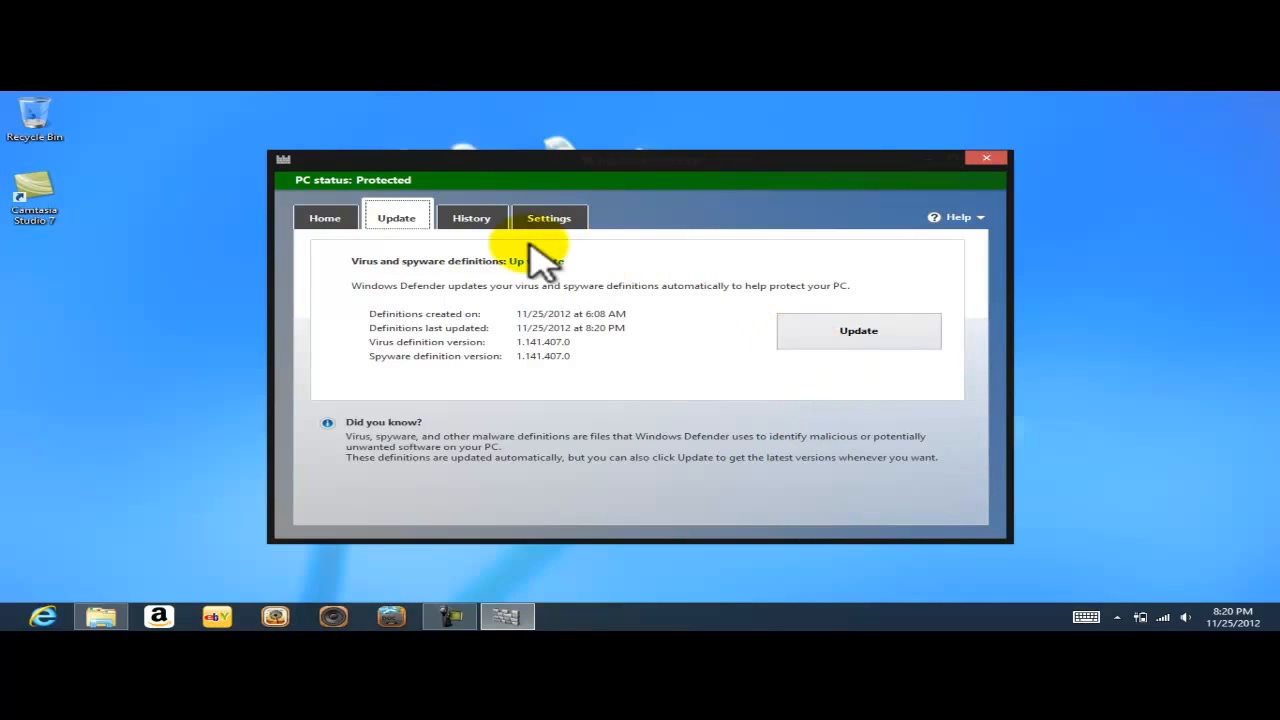
click(325, 218)
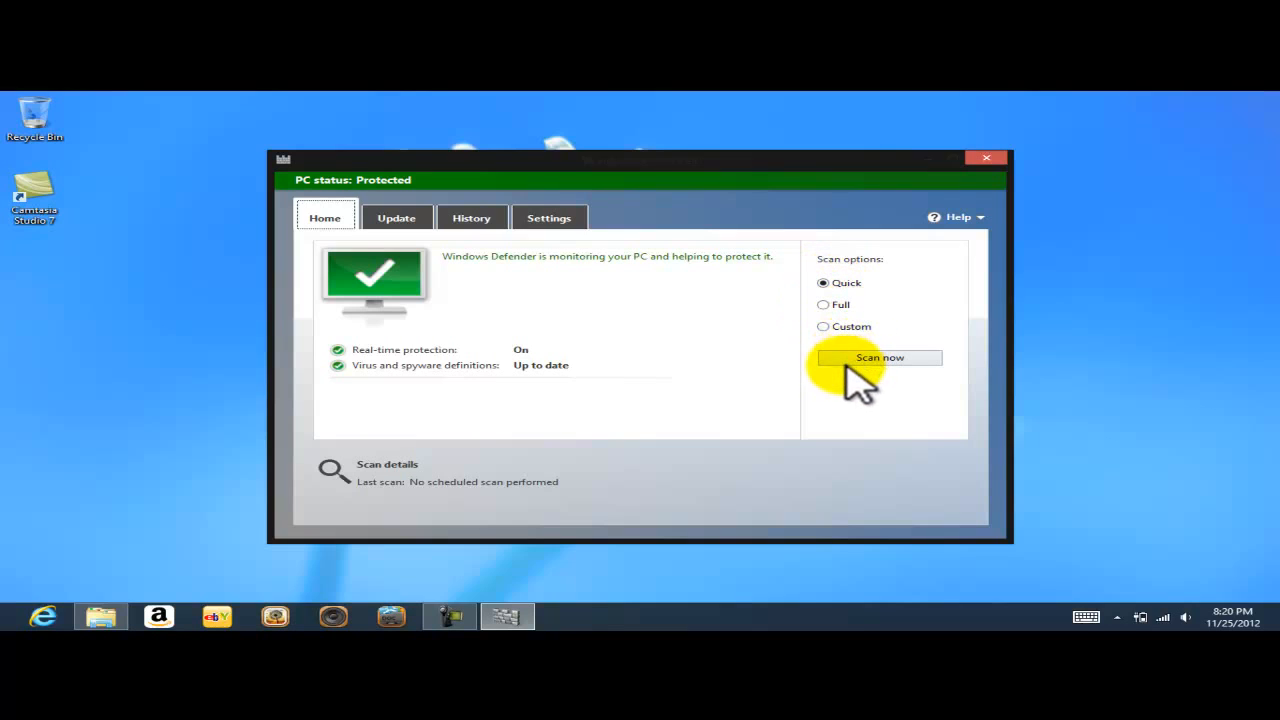
click(879, 357)
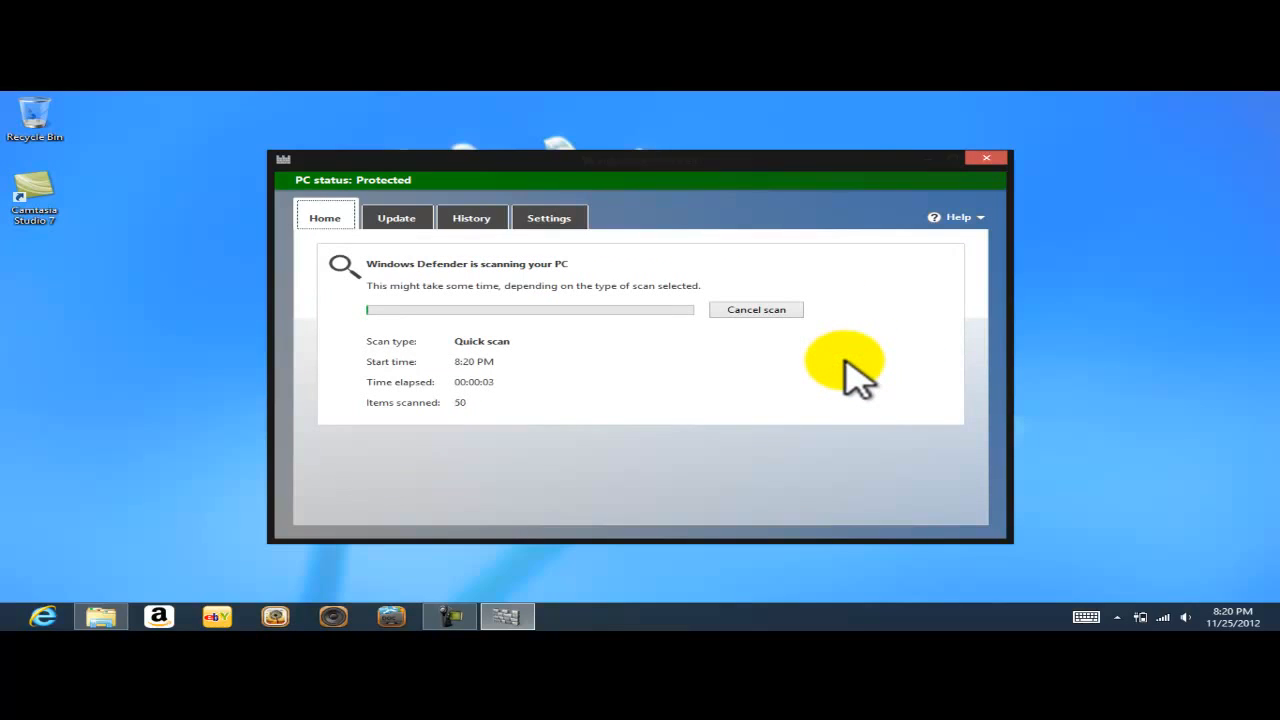
mouse_move(660, 350)
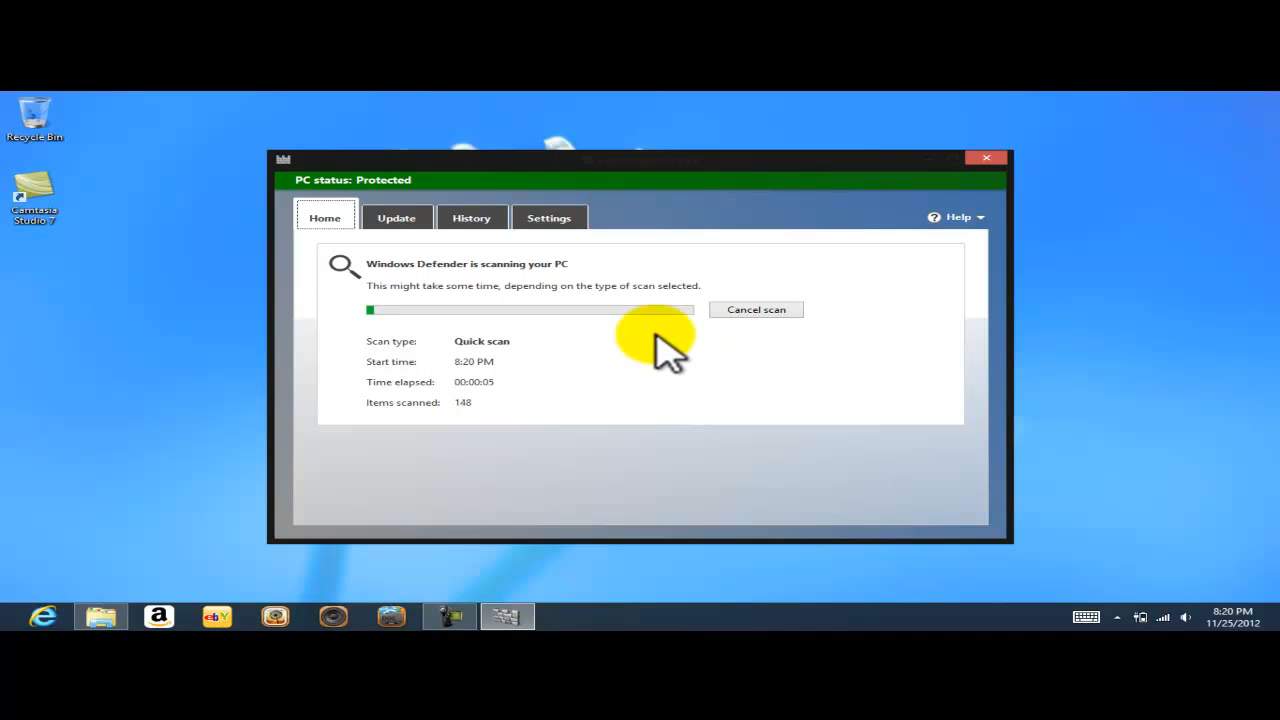
click(548, 217)
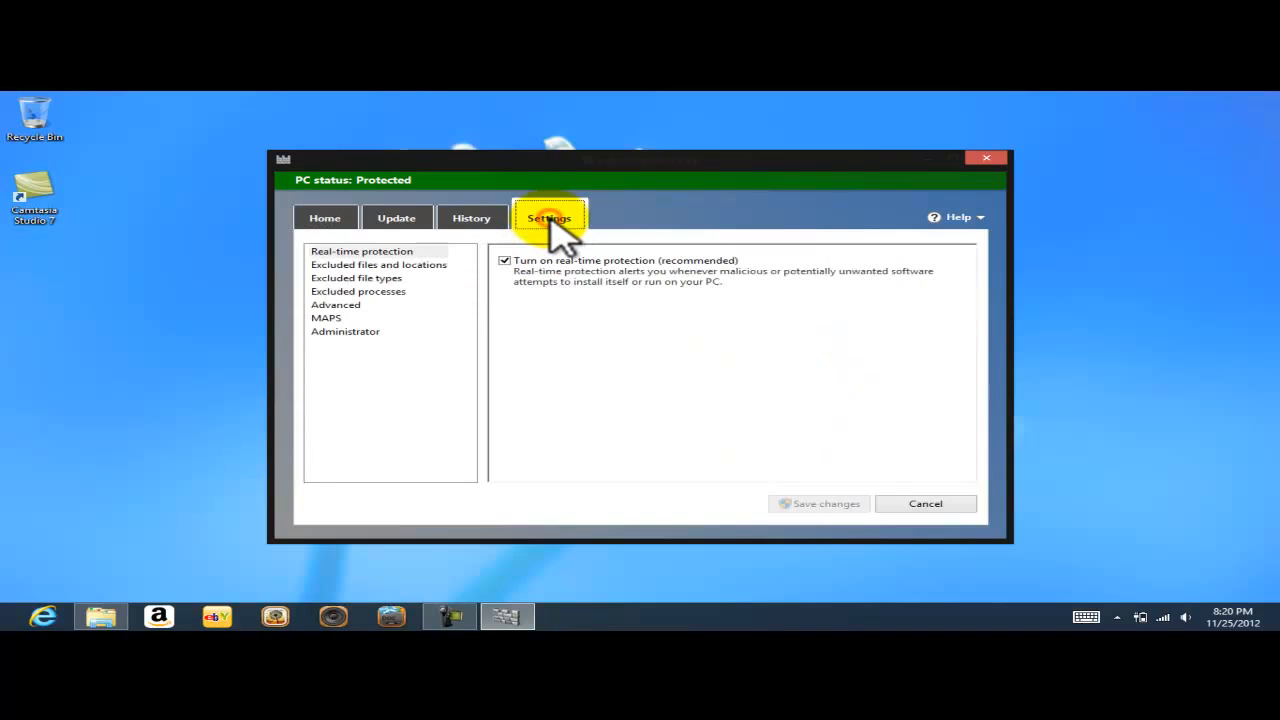
click(548, 218)
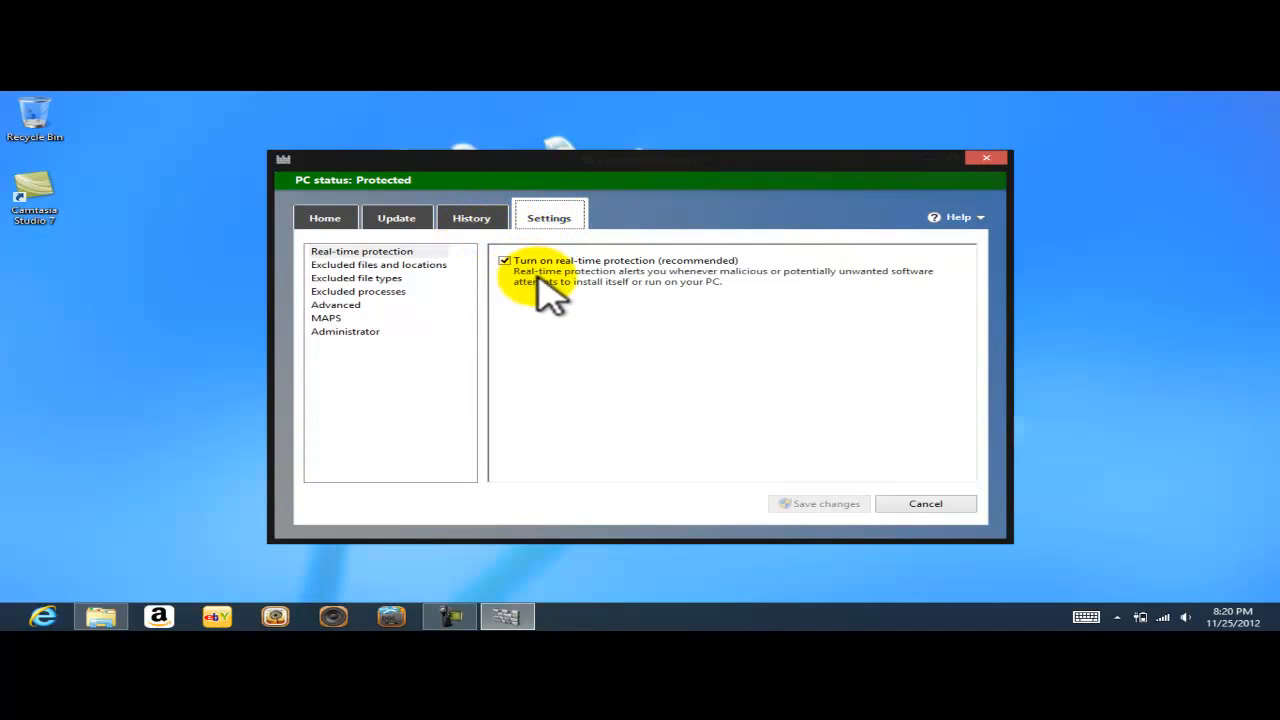
mouse_move(685, 325)
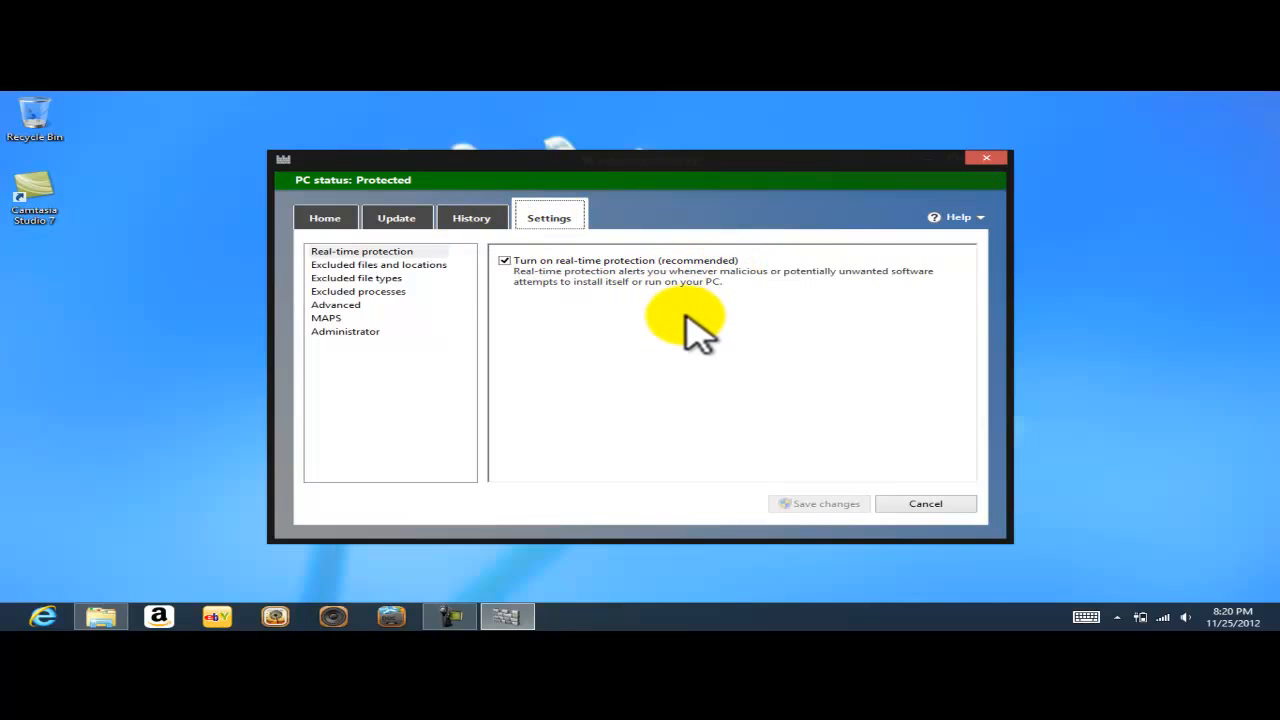
mouse_move(400, 270)
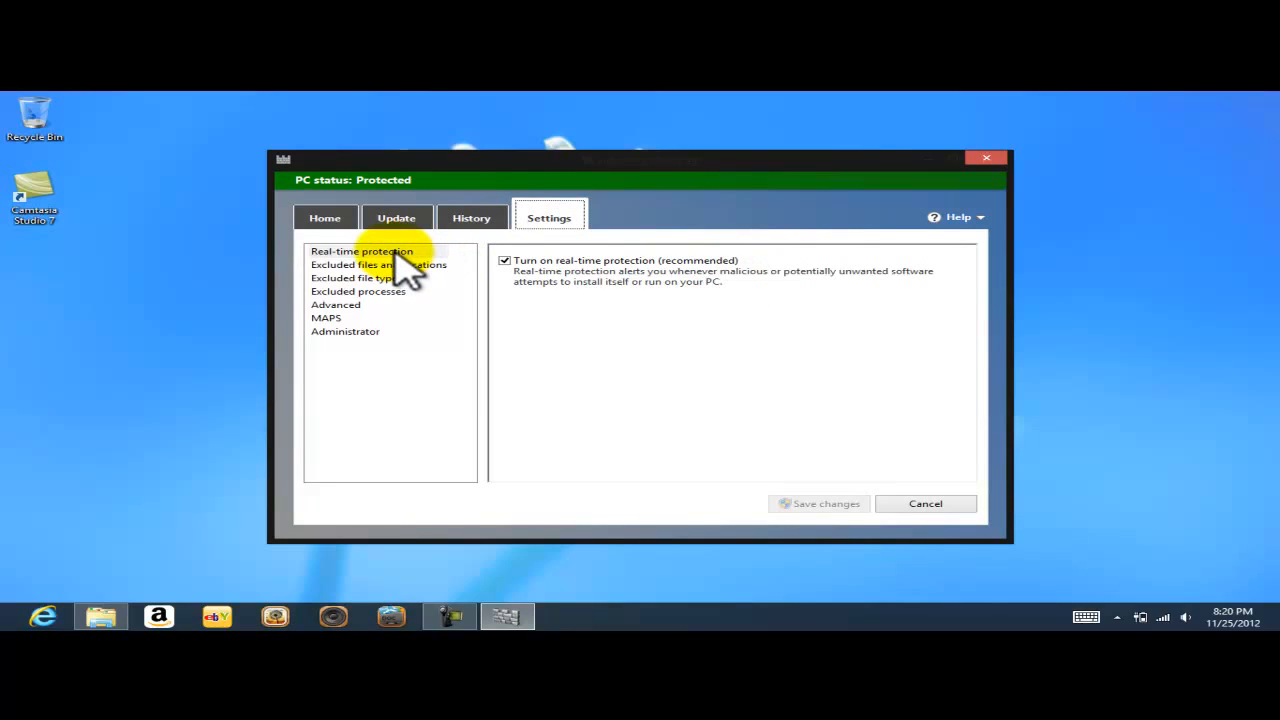
click(362, 251)
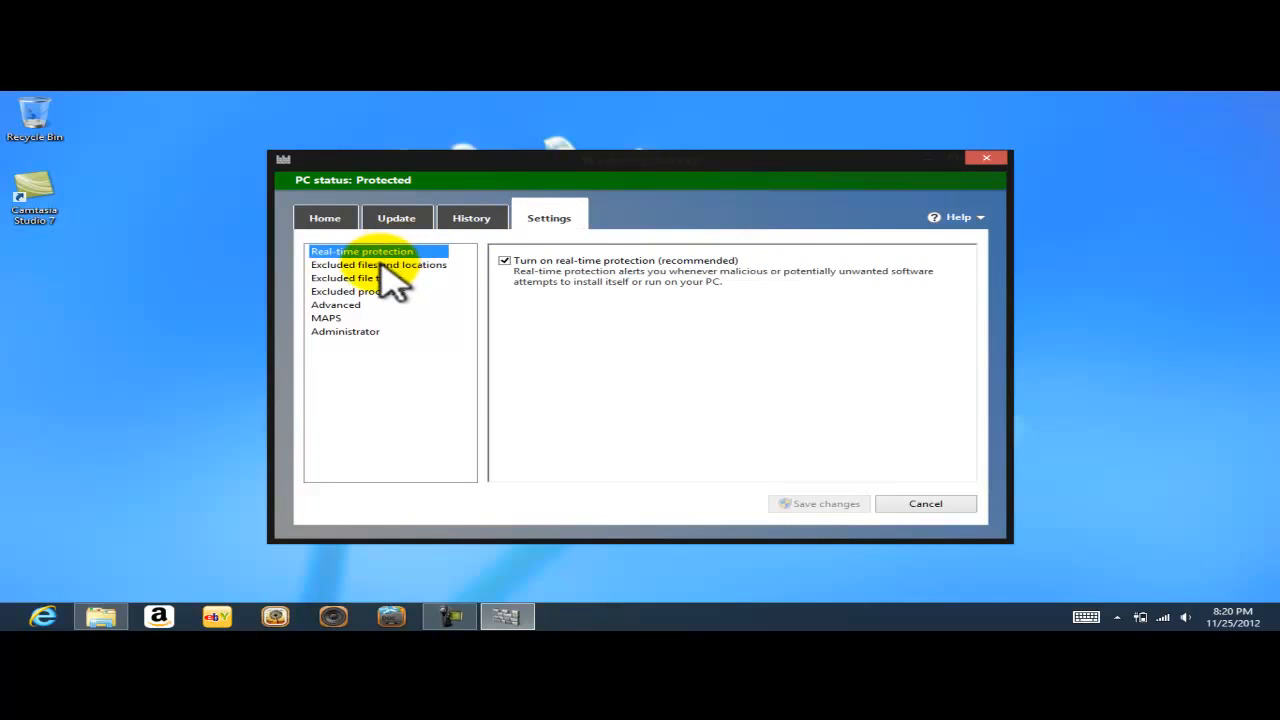
click(378, 264)
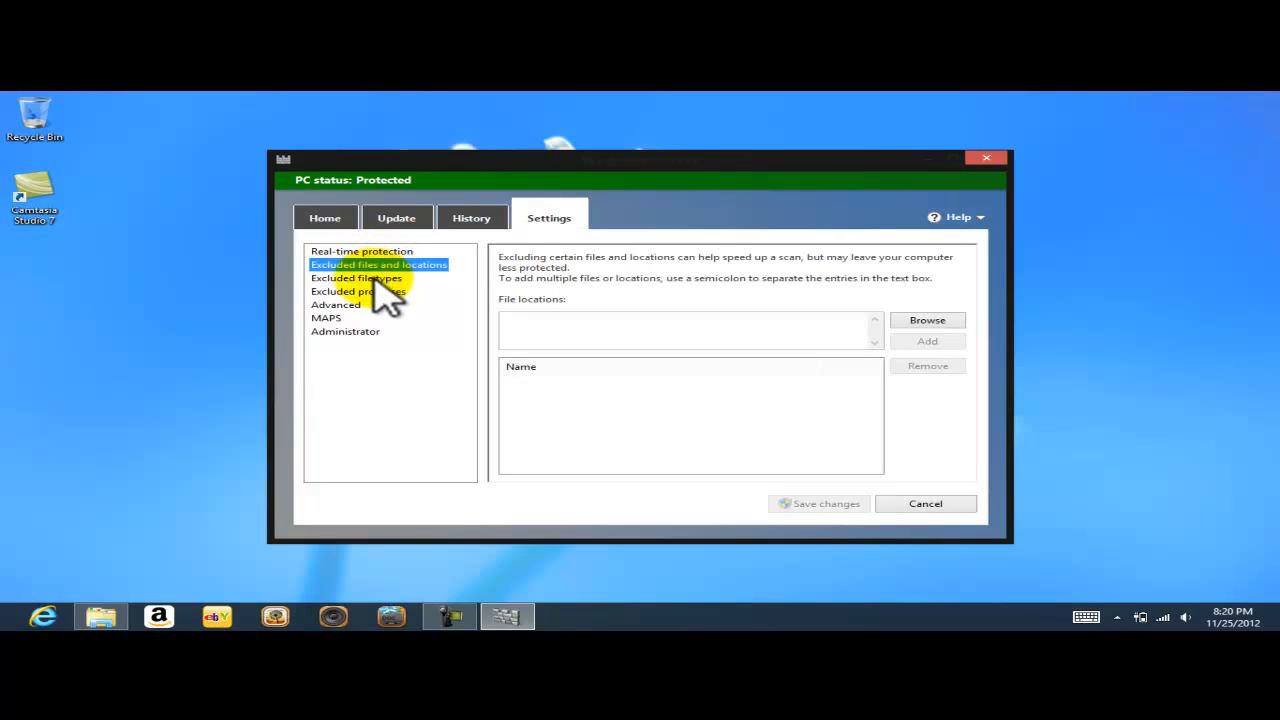
click(356, 278)
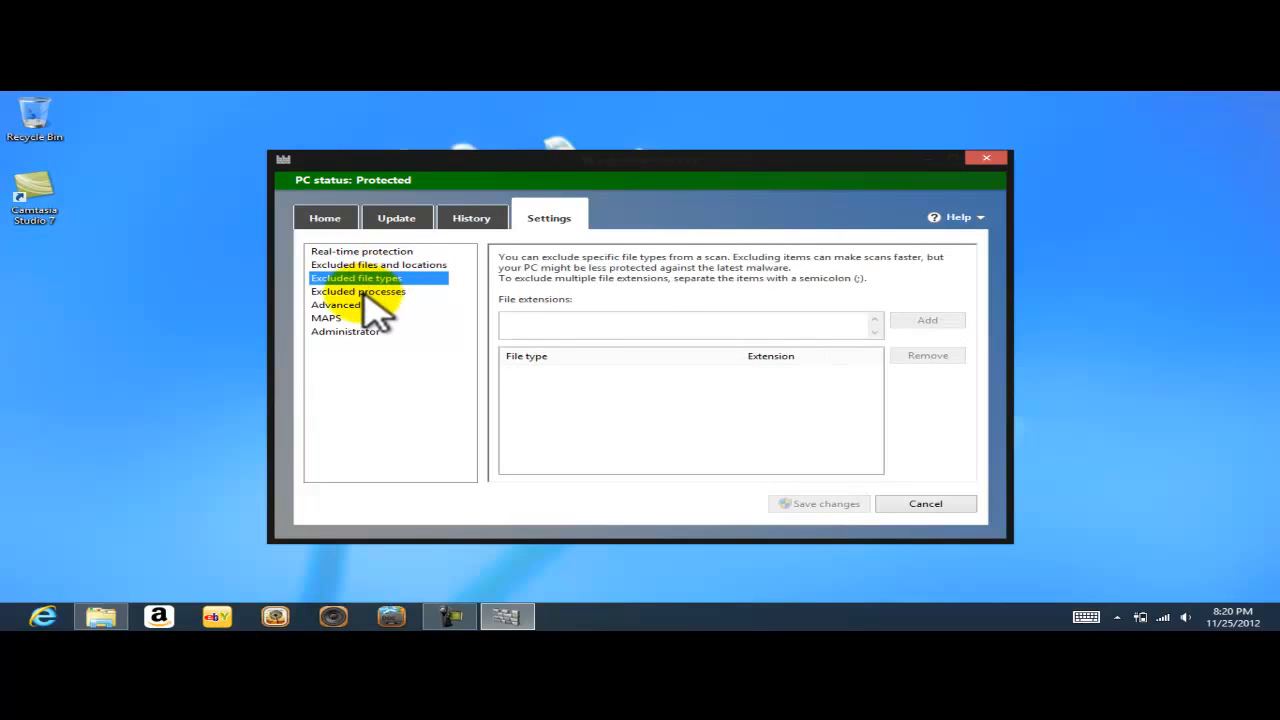
click(335, 305)
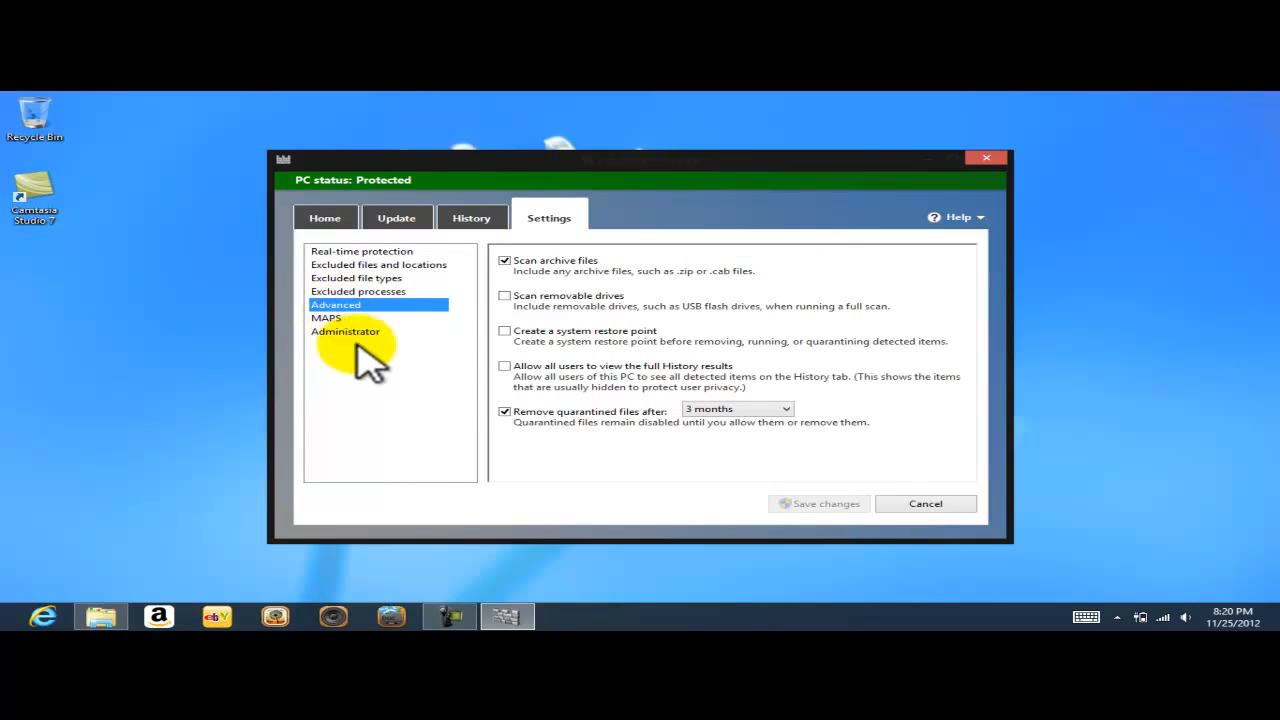
click(325, 317)
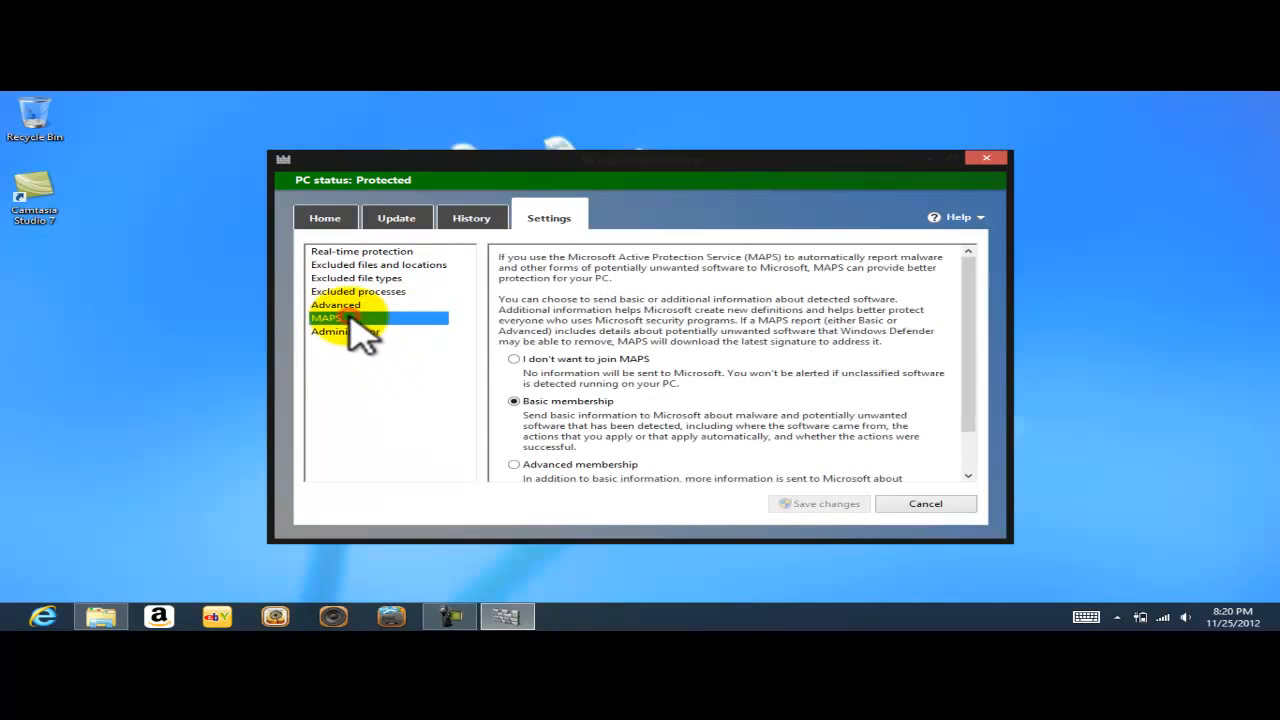
click(345, 331)
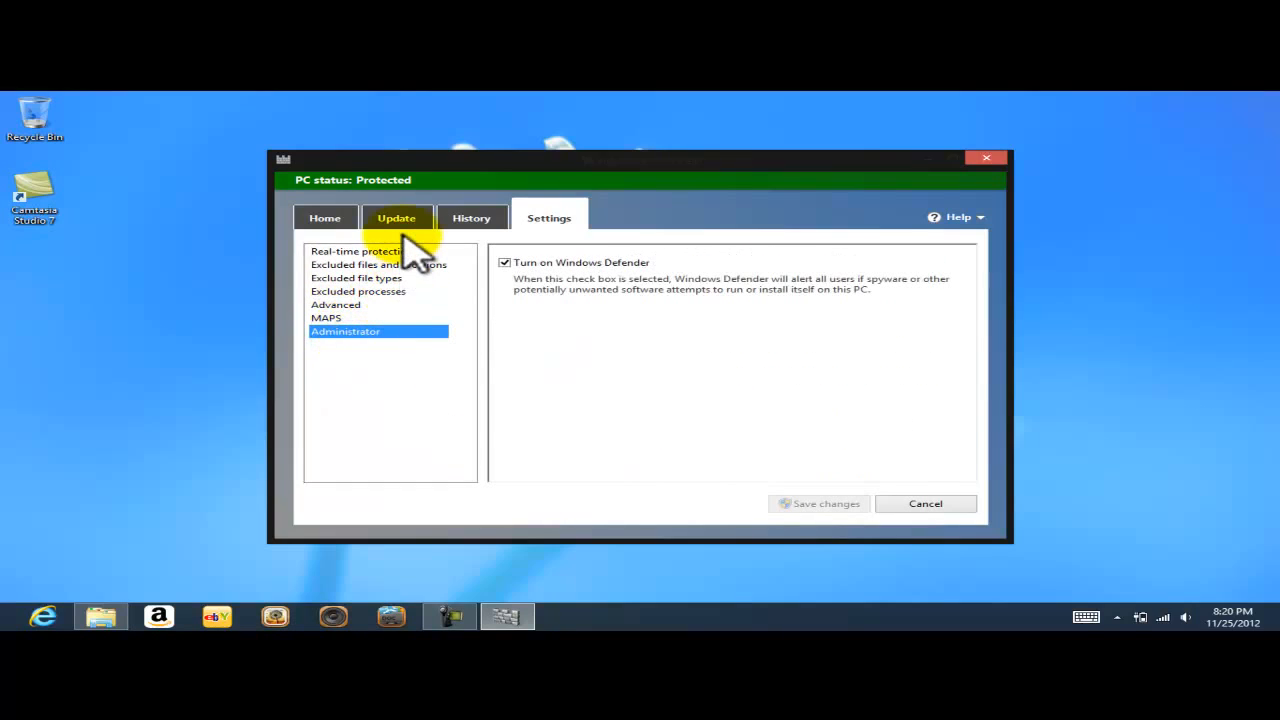
click(471, 218)
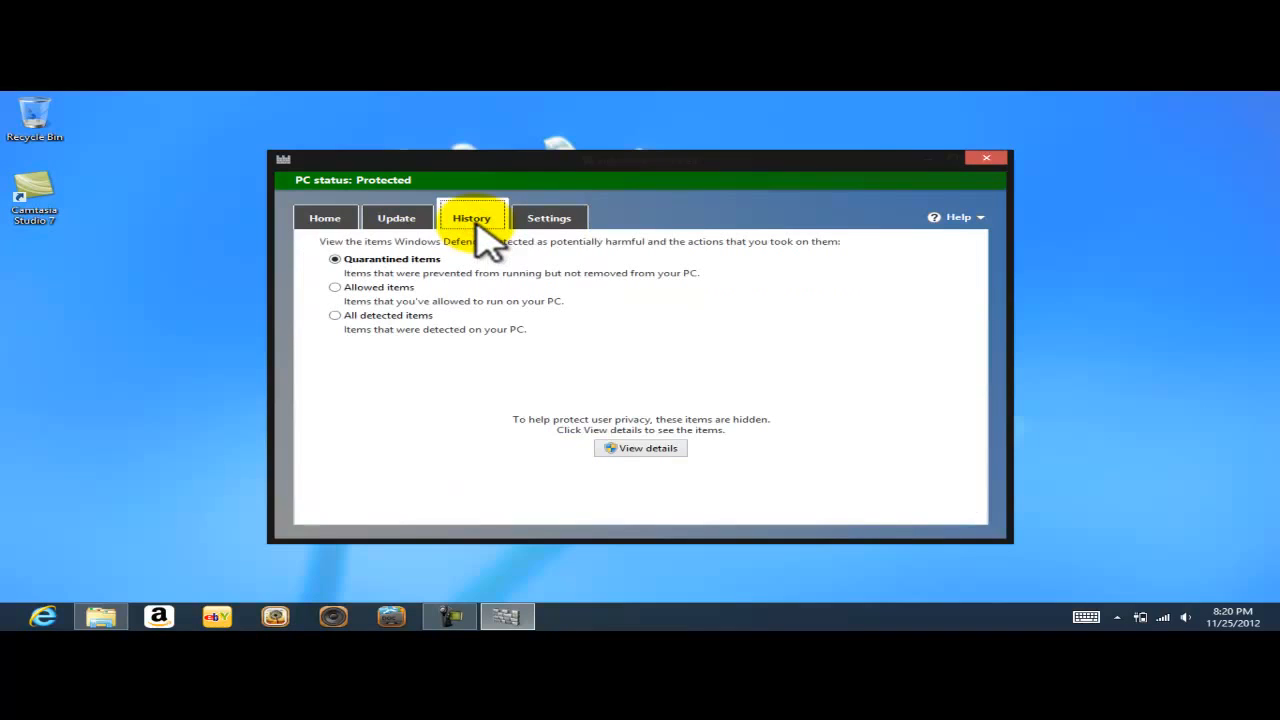
click(396, 217)
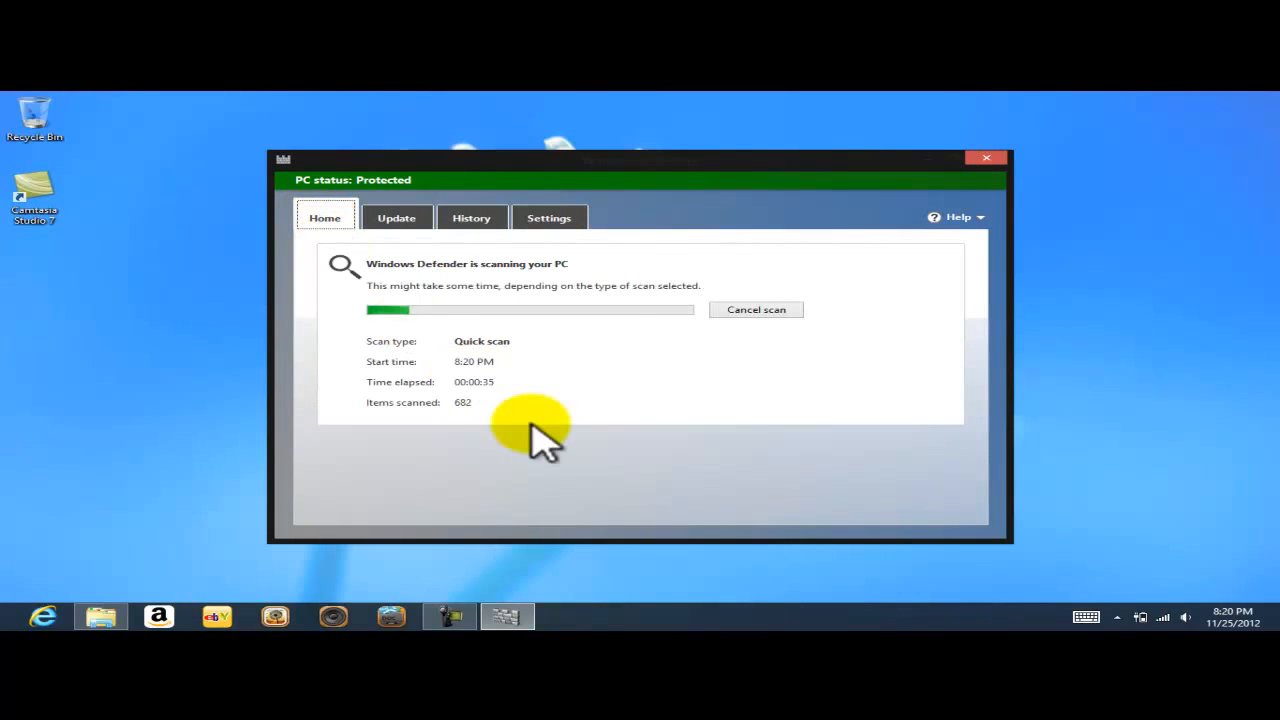
mouse_move(795, 375)
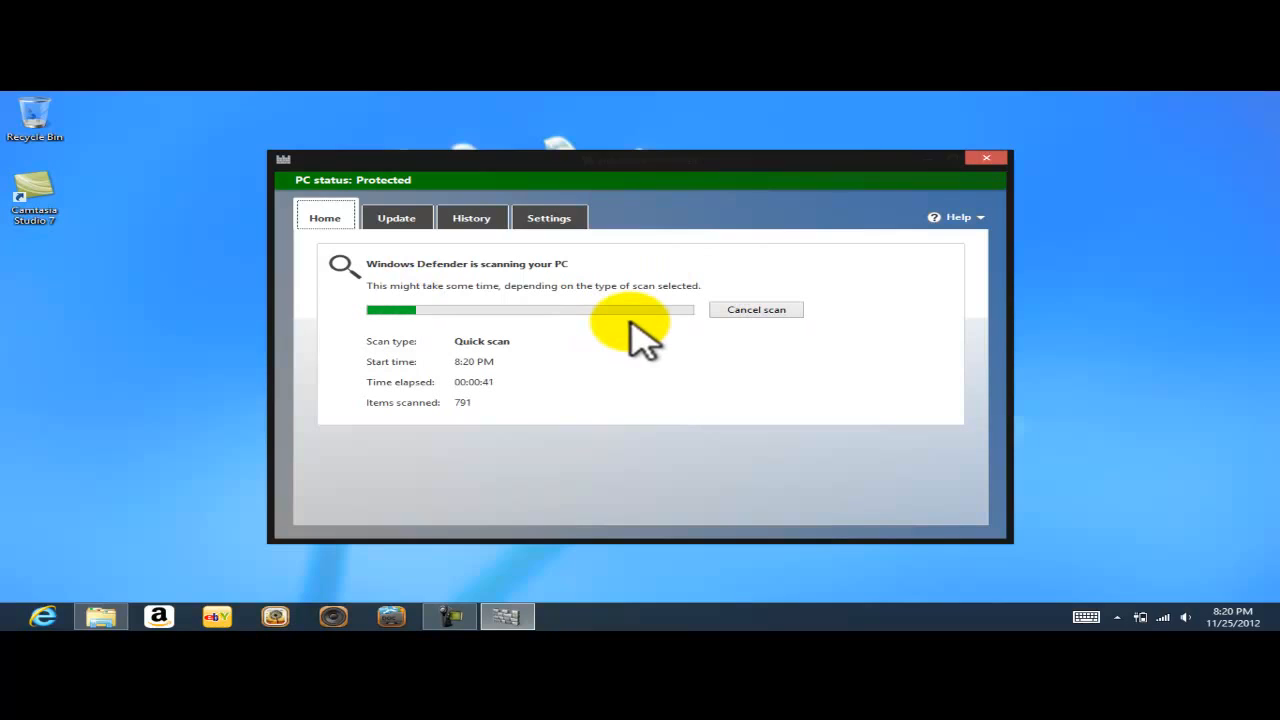
mouse_move(650, 355)
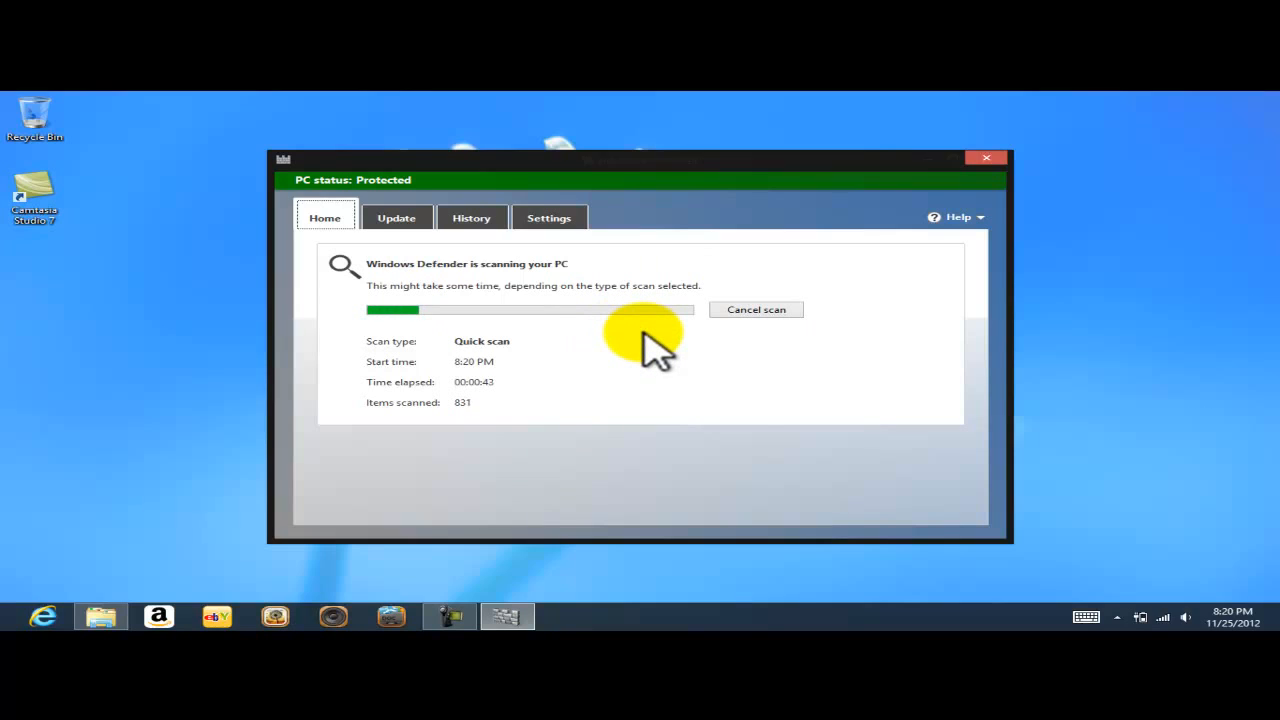